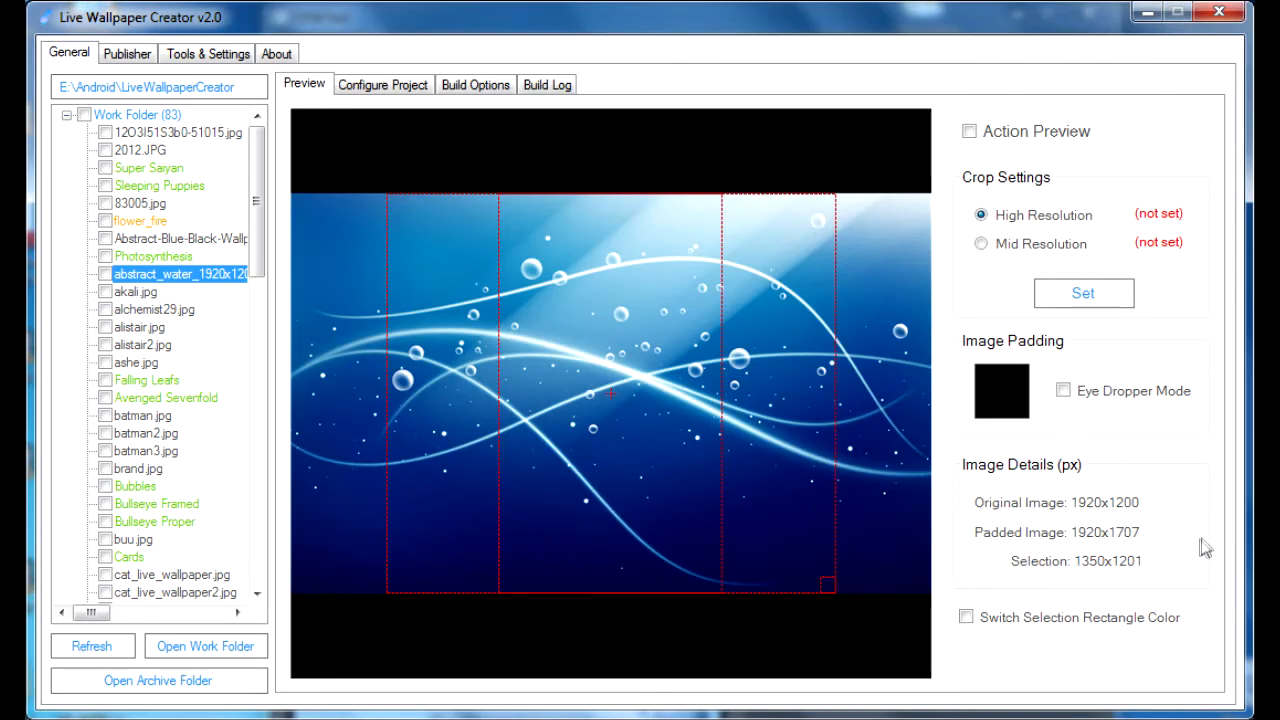
{"action": "mouse_move", "coordinate": [1168, 488]}
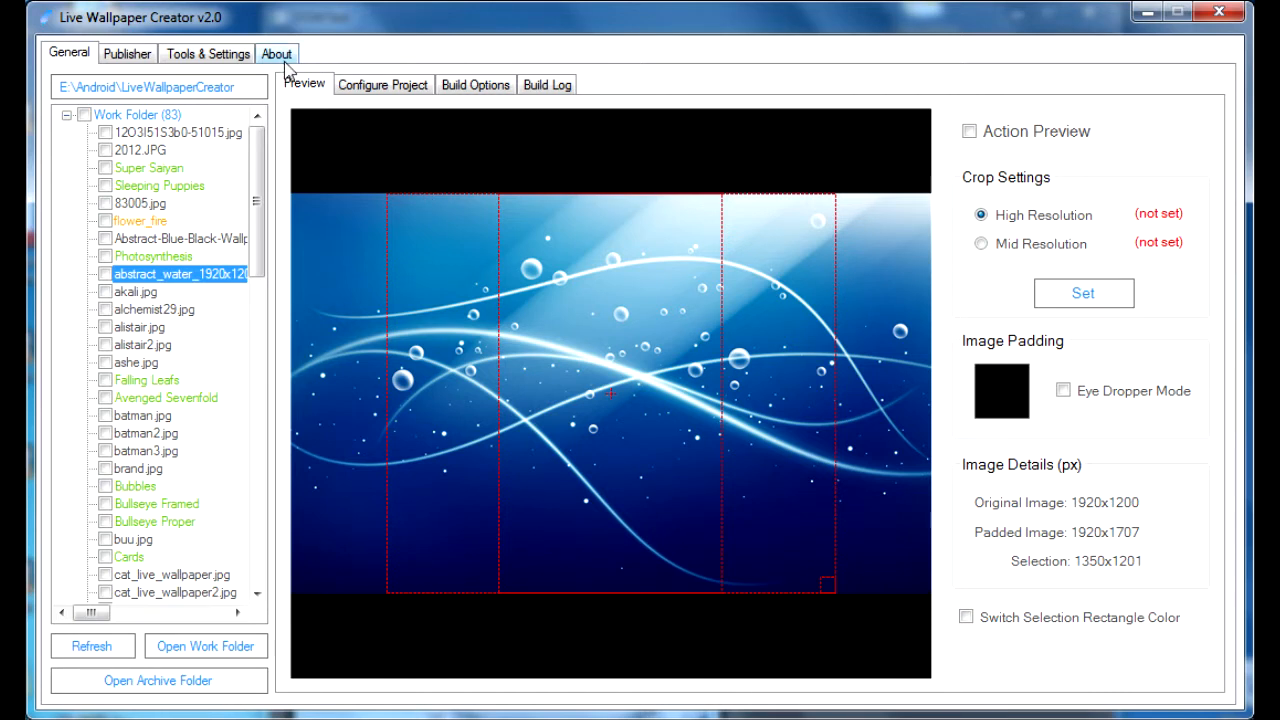
{"action": "mouse_move", "coordinate": [208, 52]}
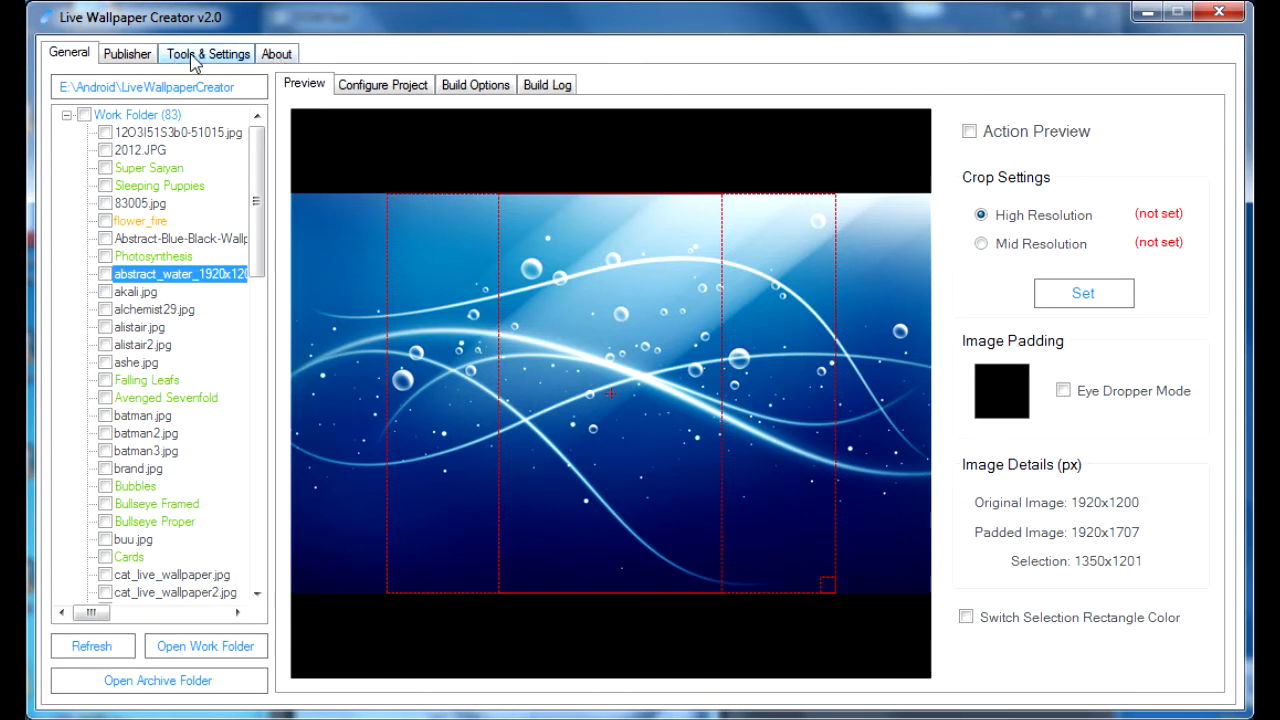
Switch to the Tools & Settings page listing tool and folder shortcuts.
{"action": "left_click", "coordinate": [206, 52]}
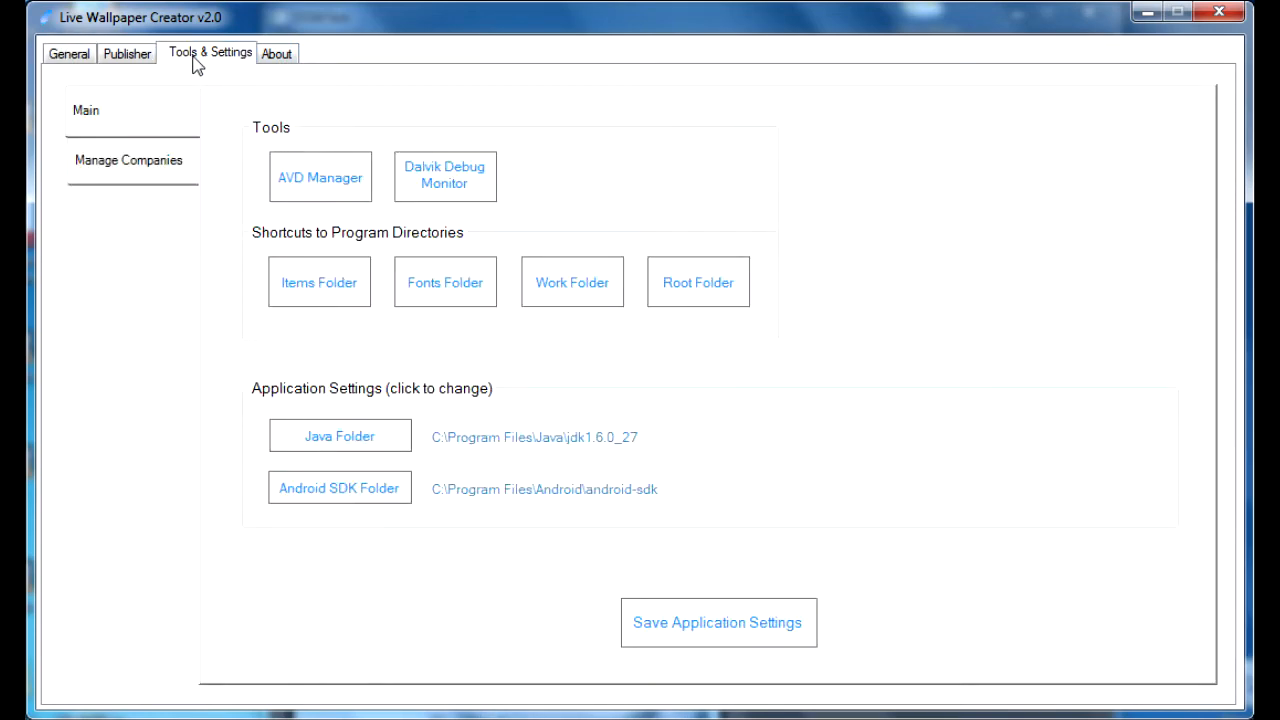
{"action": "mouse_move", "coordinate": [320, 282]}
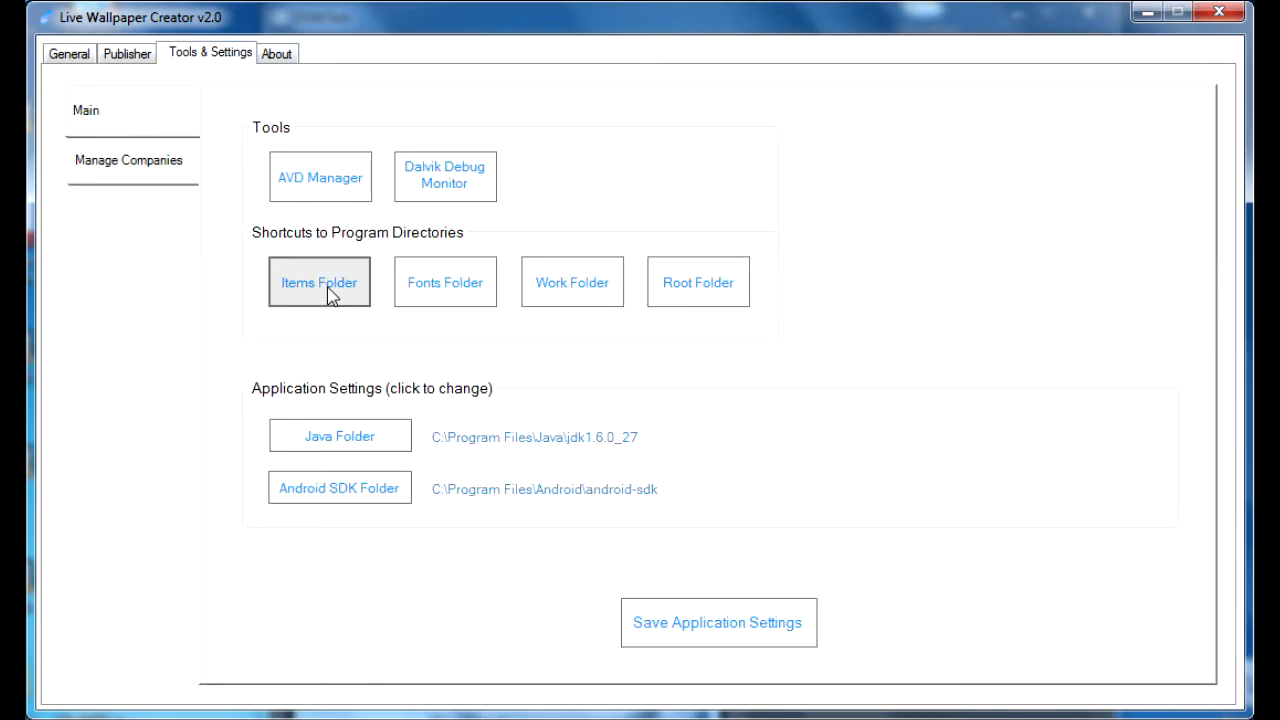
Create a new 'Test Items' folder inside the items folder and look inside it.
{"action": "left_click", "coordinate": [320, 282]}
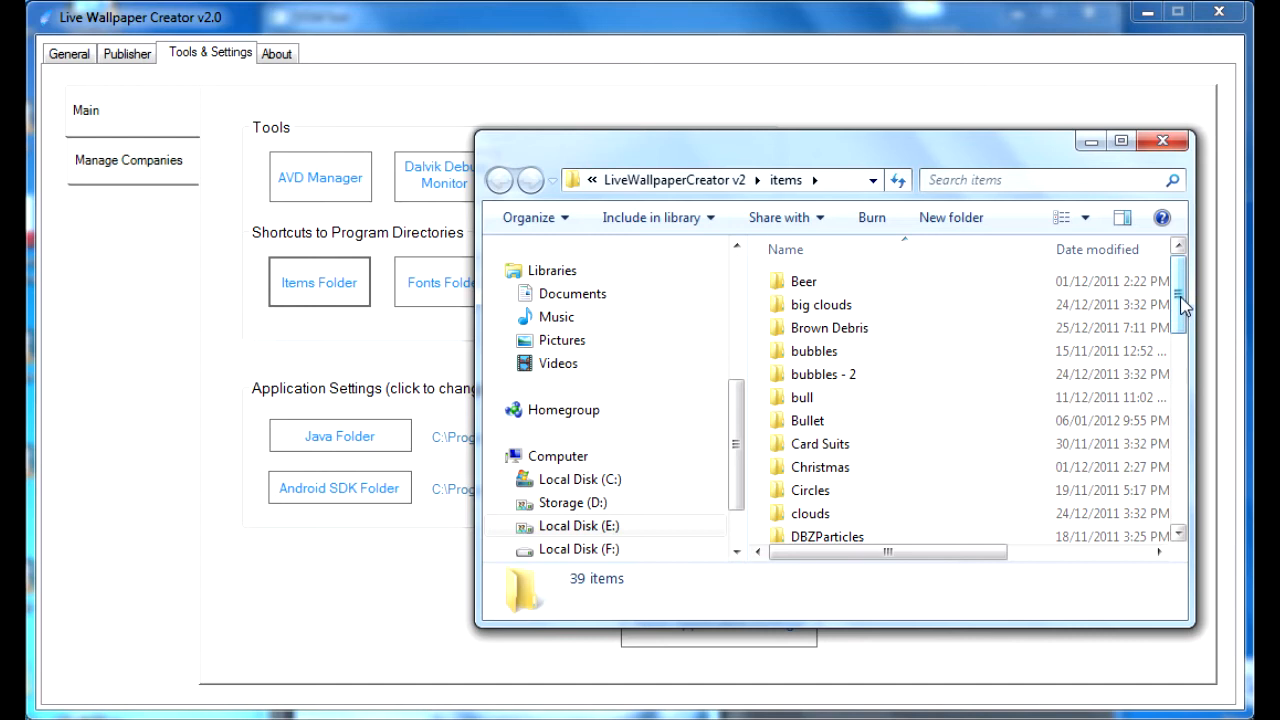
{"action": "mouse_move", "coordinate": [820, 304]}
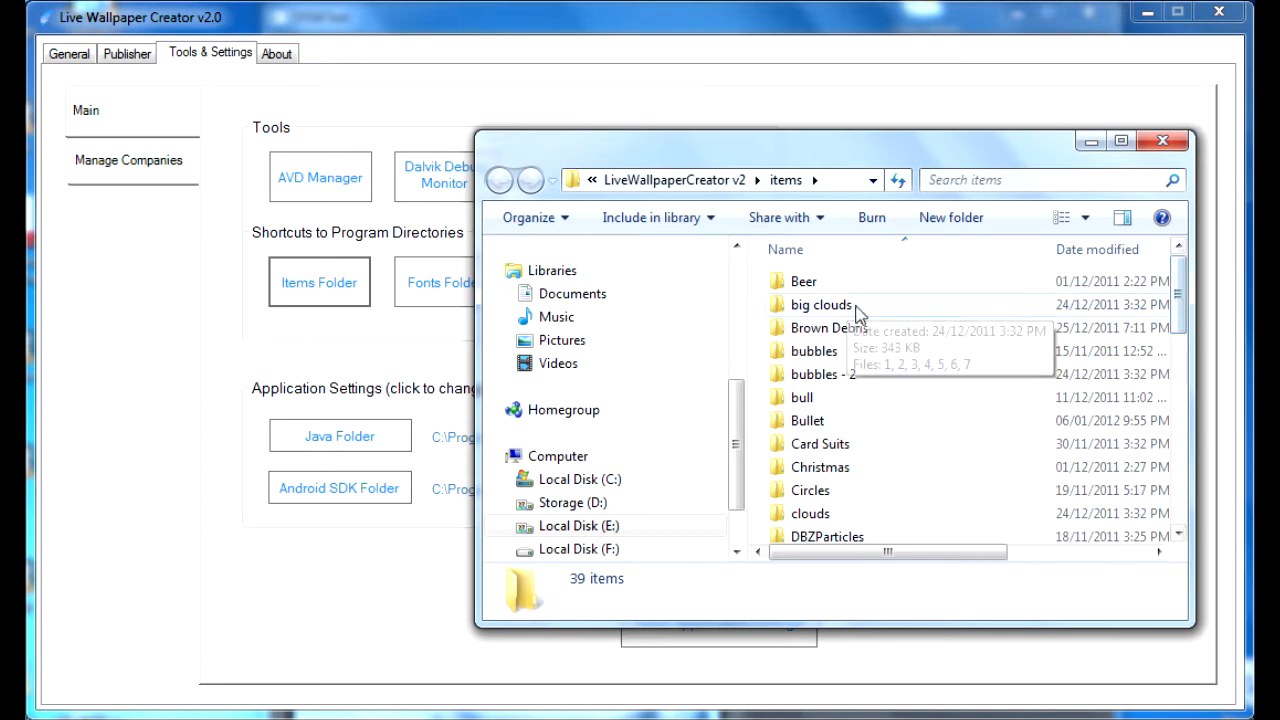
{"action": "left_click", "coordinate": [950, 216]}
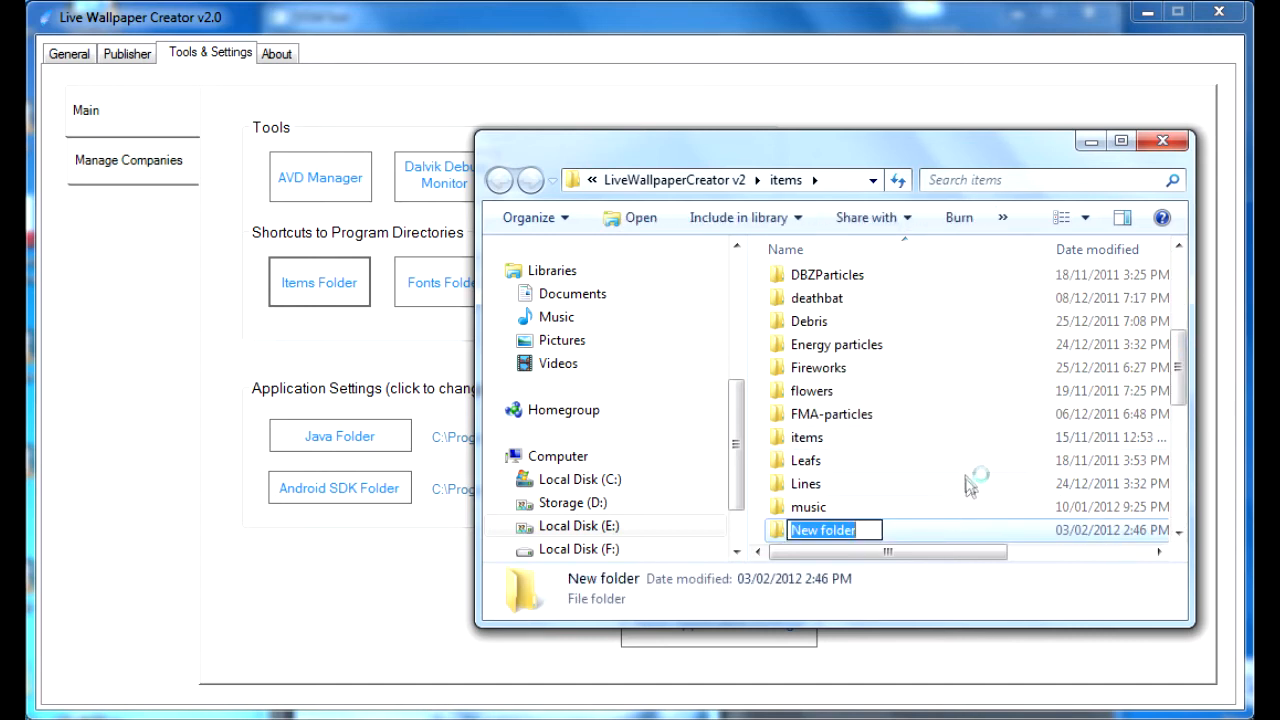
{"action": "mouse_move", "coordinate": [968, 492]}
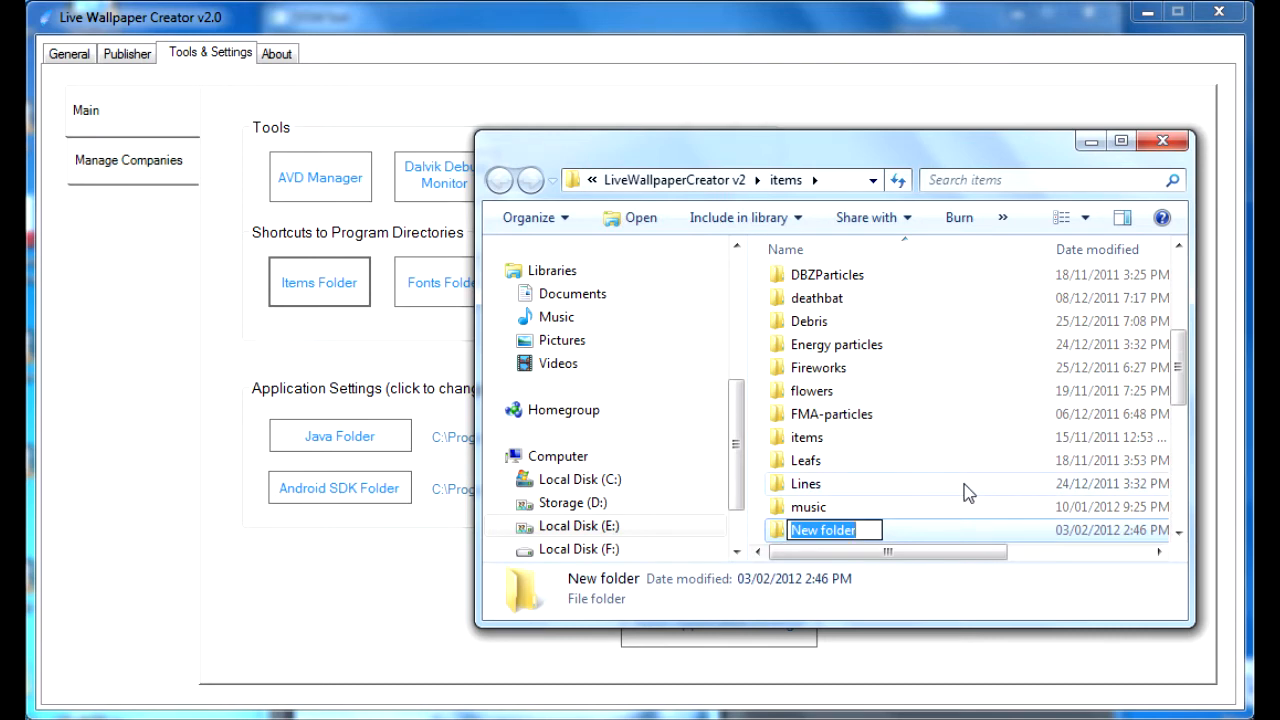
{"action": "type", "text": "Test Items"}
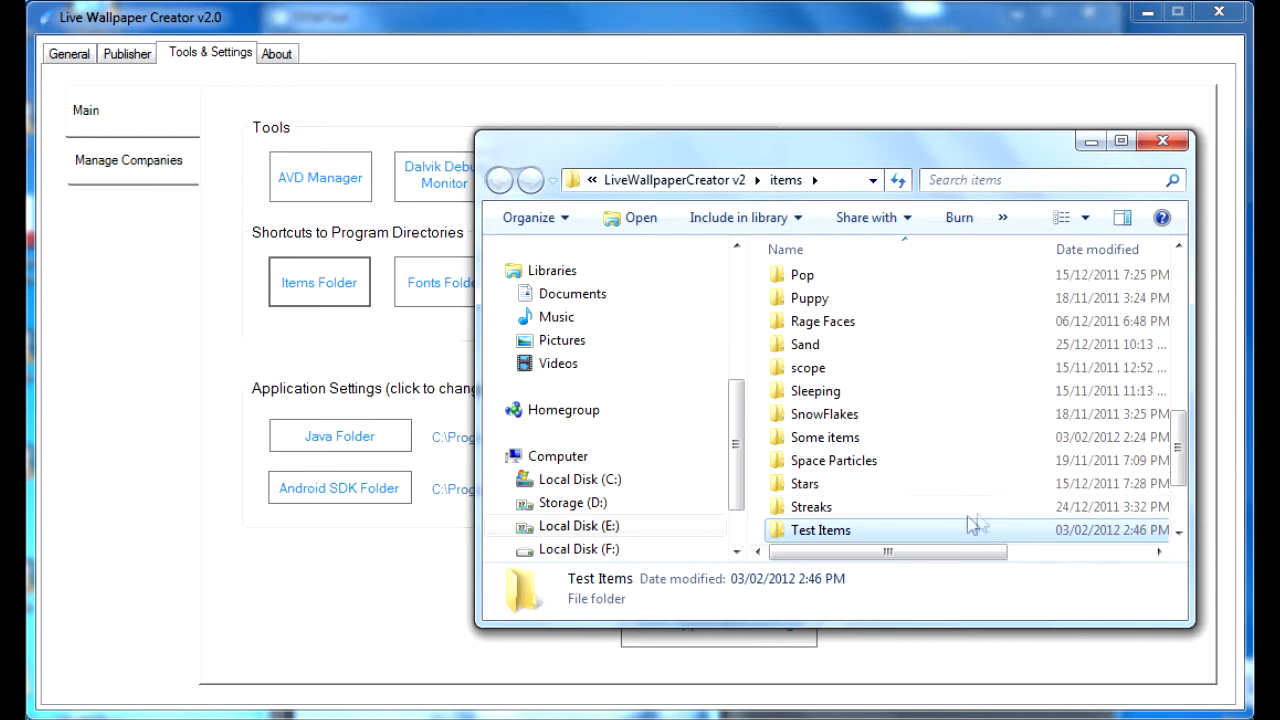
{"action": "double_click", "coordinate": [820, 530]}
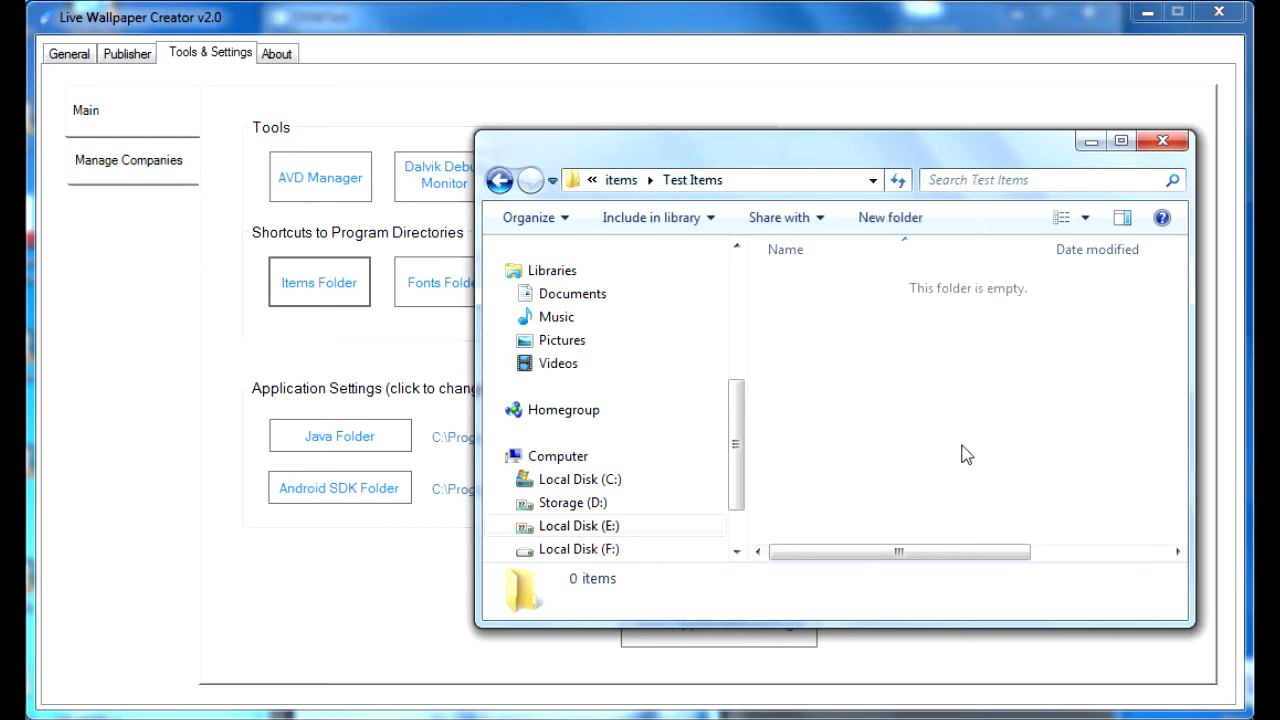
{"action": "mouse_move", "coordinate": [966, 402]}
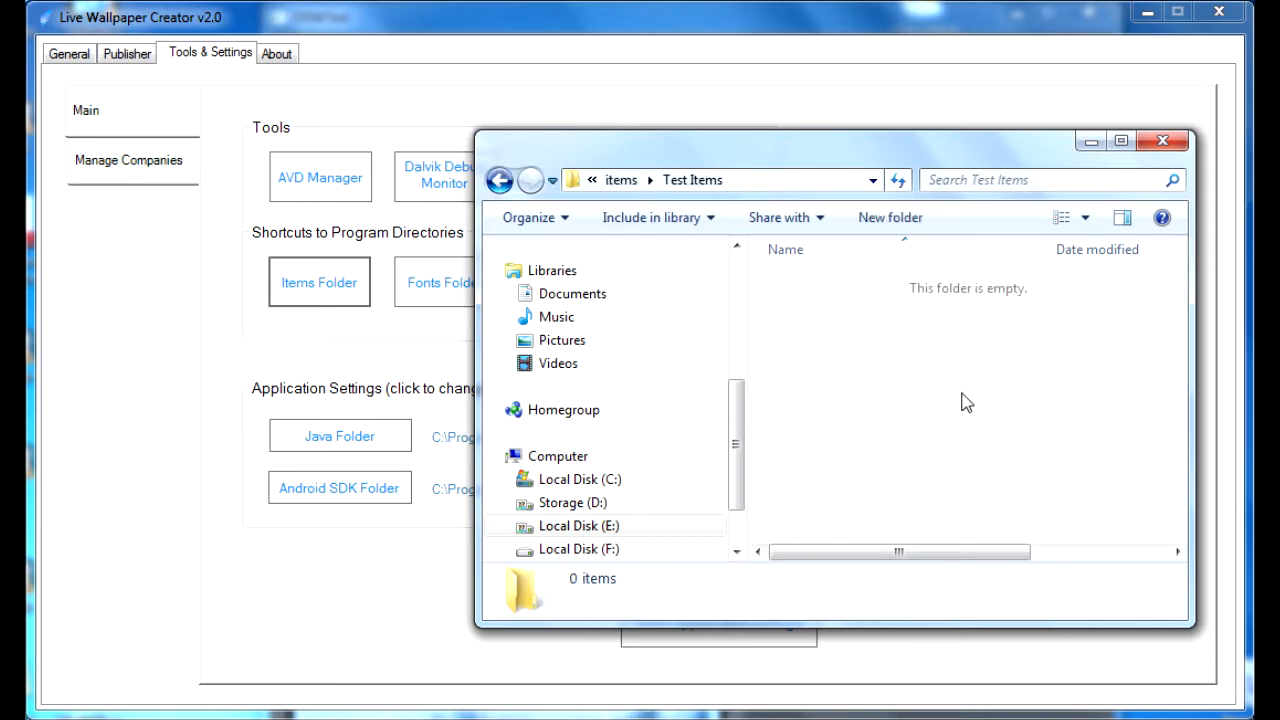
{"action": "mouse_move", "coordinate": [992, 388]}
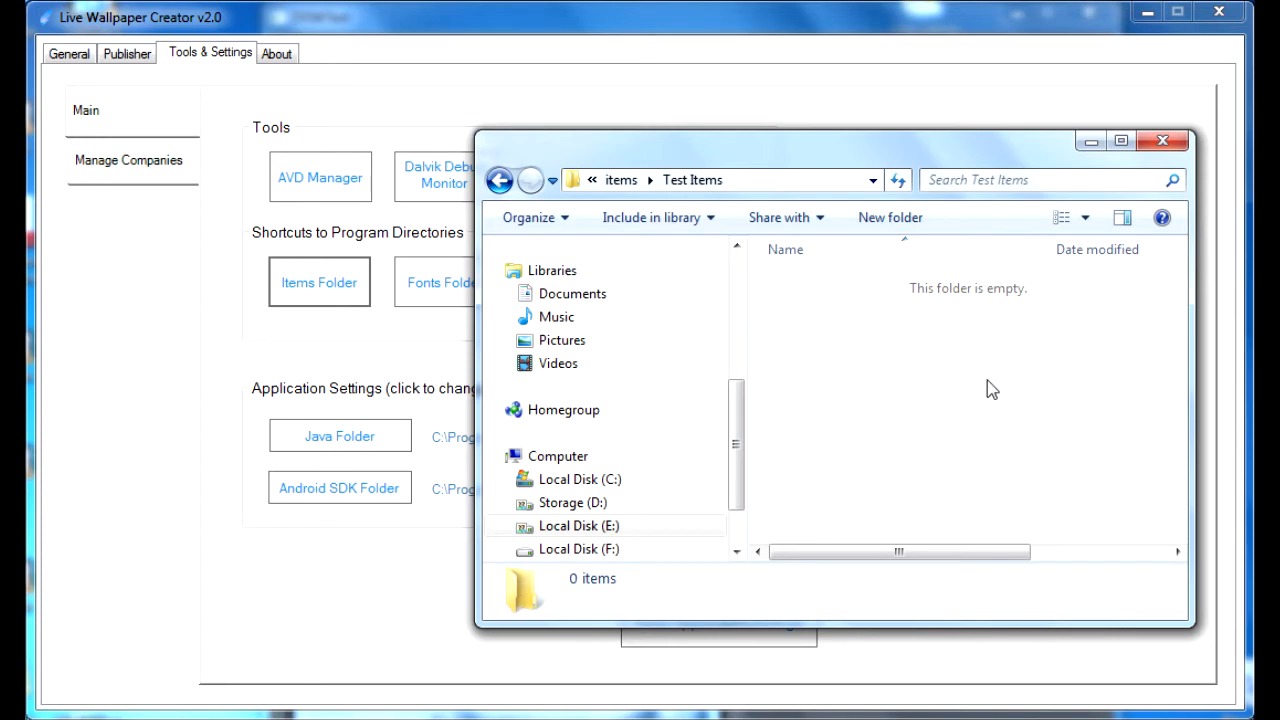
{"action": "mouse_move", "coordinate": [1064, 138]}
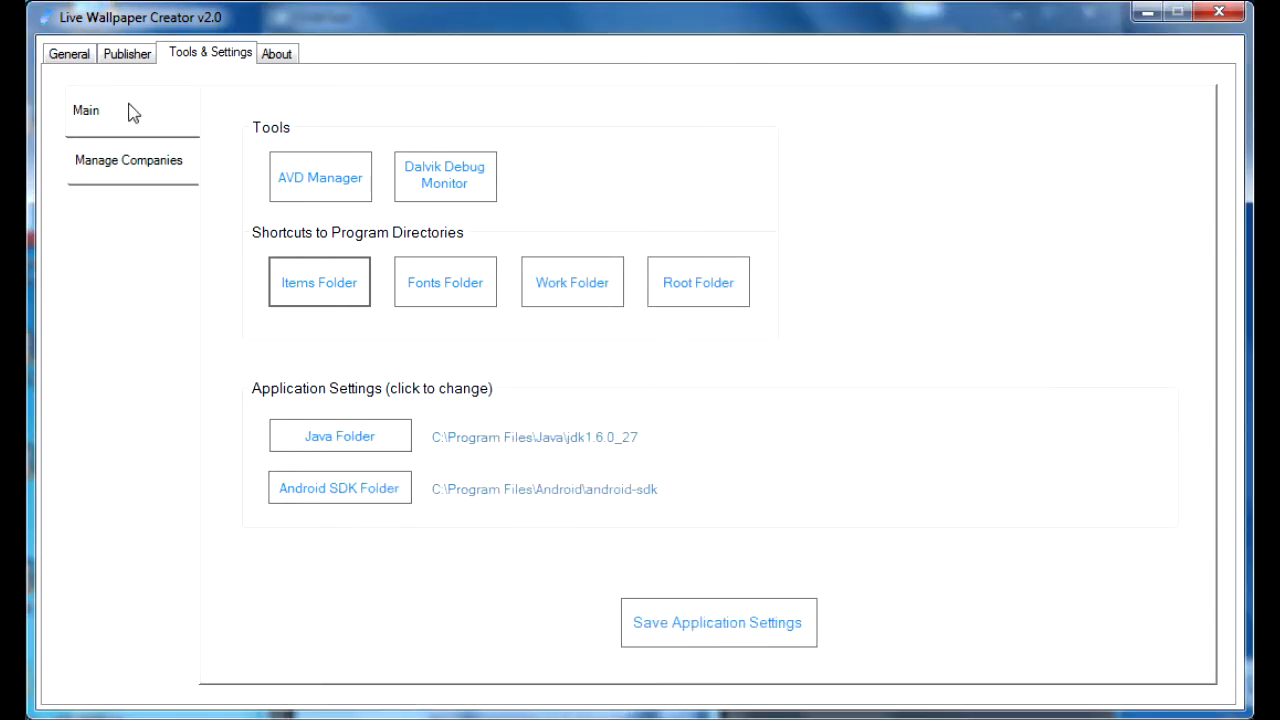
Return to the General page with the blue water wallpaper preview.
{"action": "left_click", "coordinate": [68, 52]}
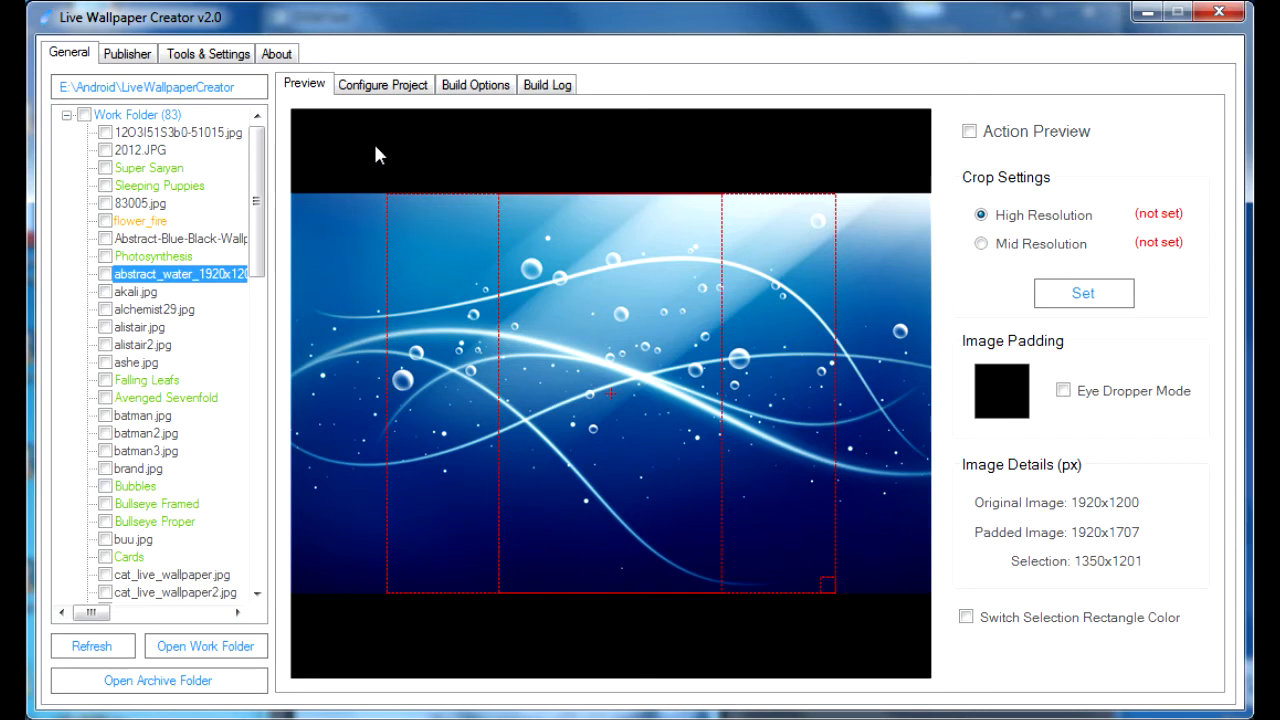
{"action": "mouse_move", "coordinate": [616, 148]}
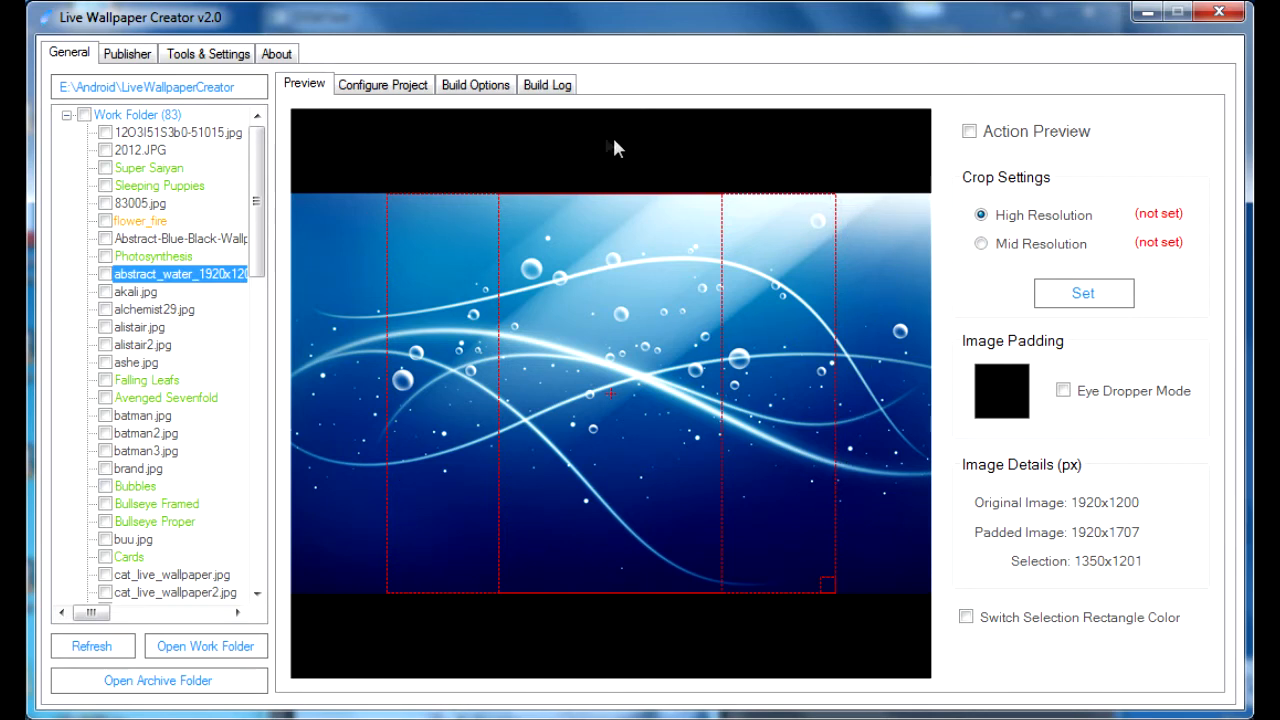
{"action": "mouse_move", "coordinate": [404, 136]}
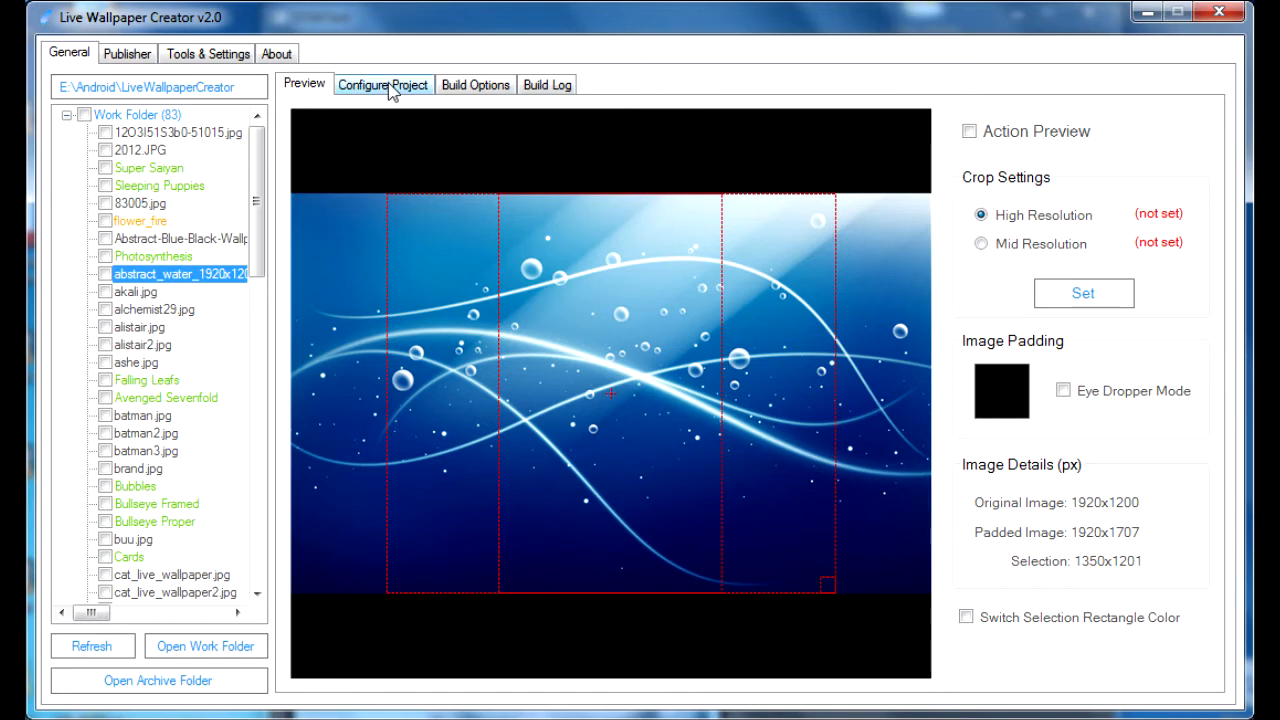
Show the Configure Project settings for abstract_water_1920x1200 with its item image library, items folder alongside.
{"action": "left_click", "coordinate": [382, 84]}
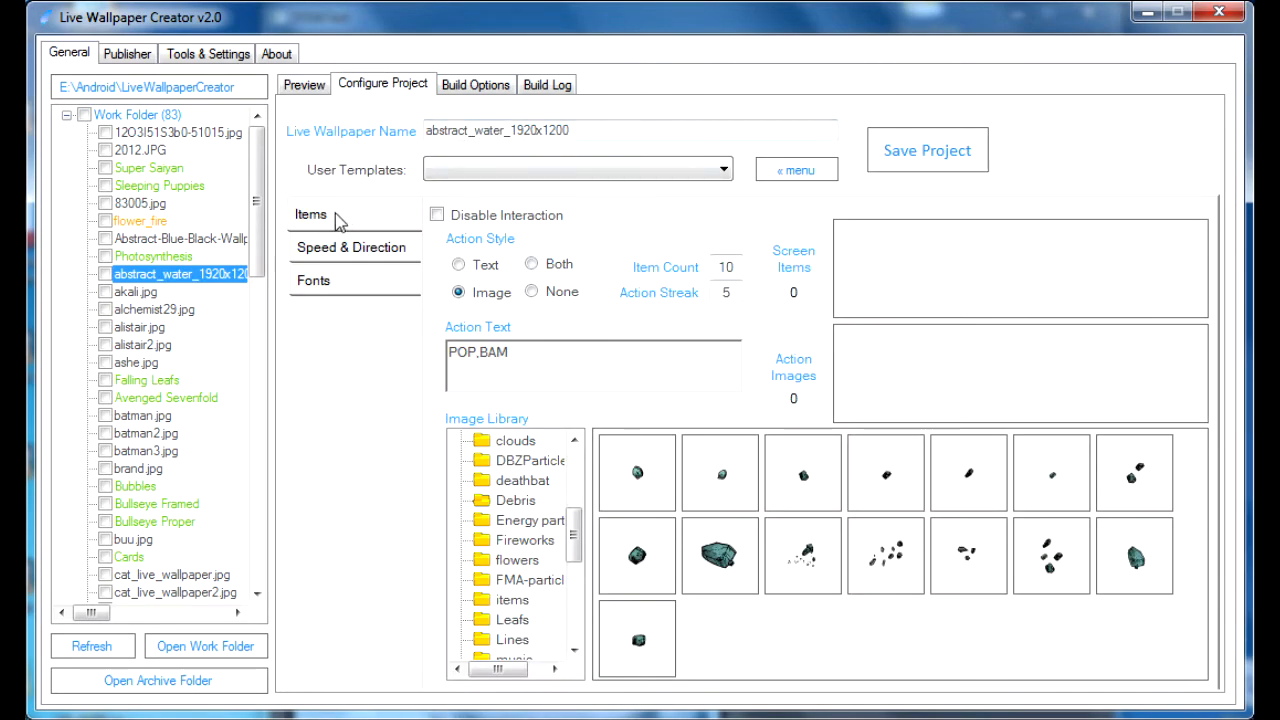
{"action": "mouse_move", "coordinate": [358, 176]}
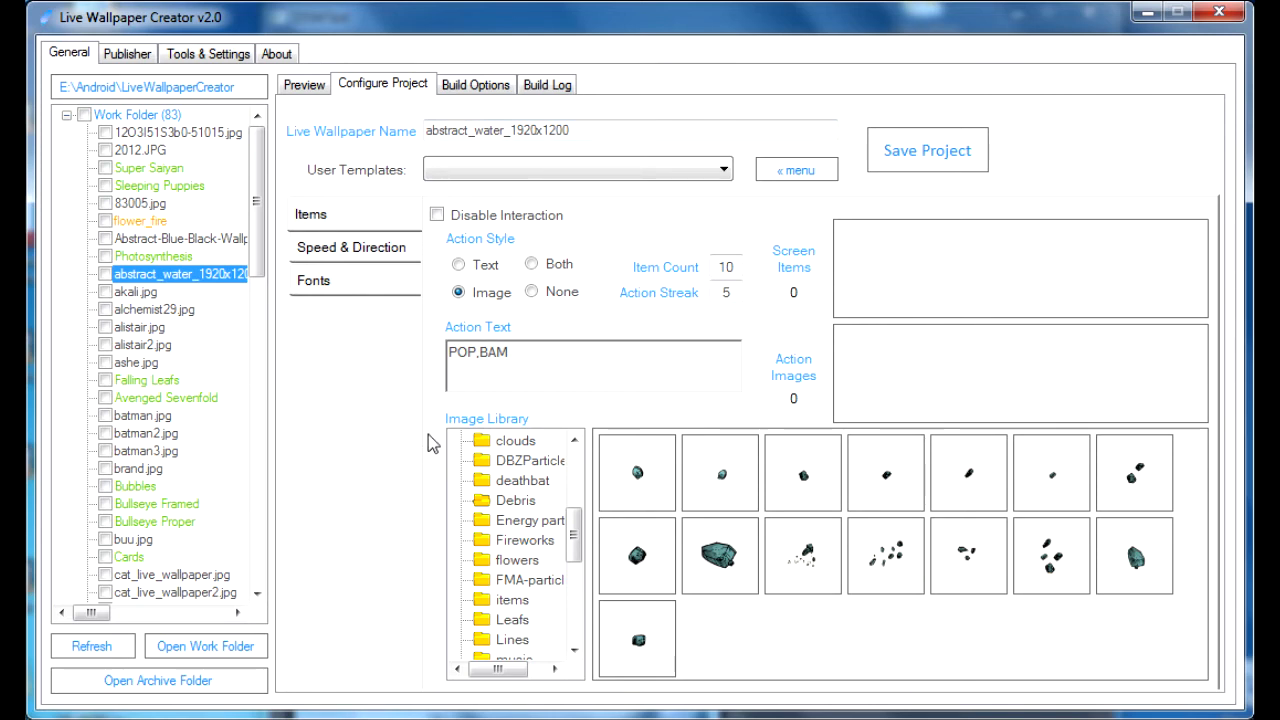
{"action": "mouse_move", "coordinate": [512, 440]}
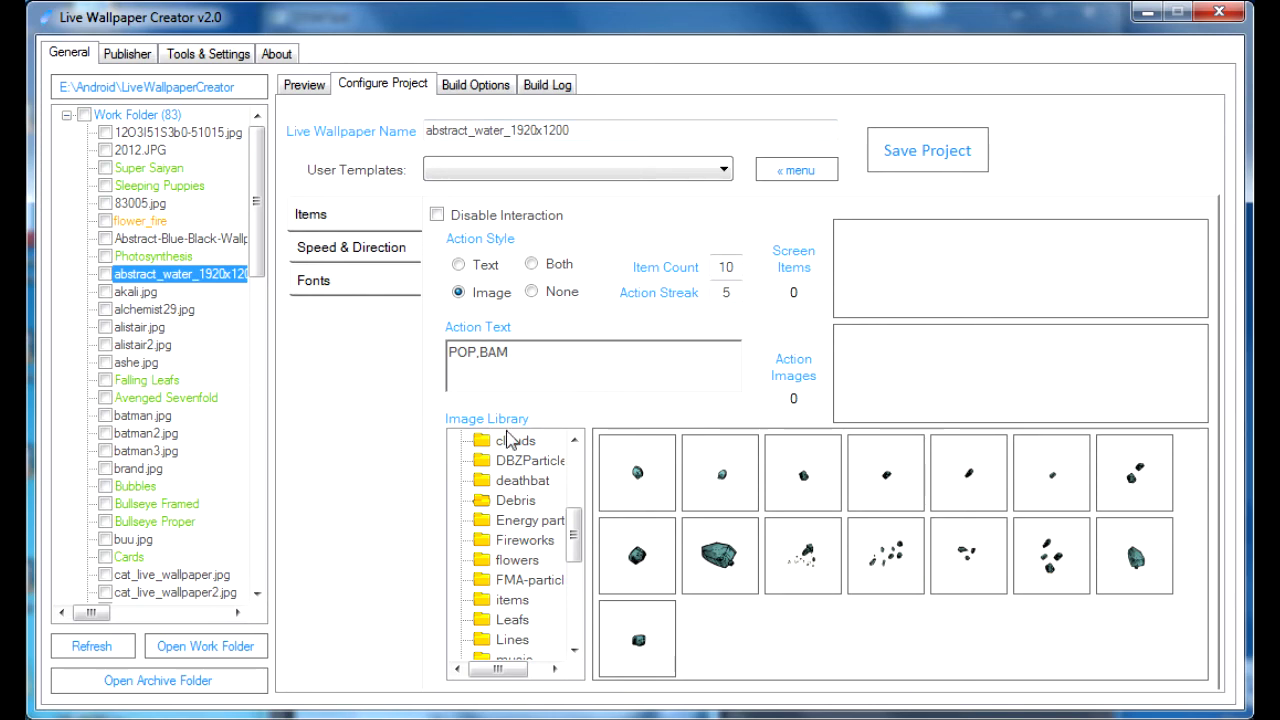
{"action": "scroll", "scroll_direction": "up", "scroll_amount": 3}
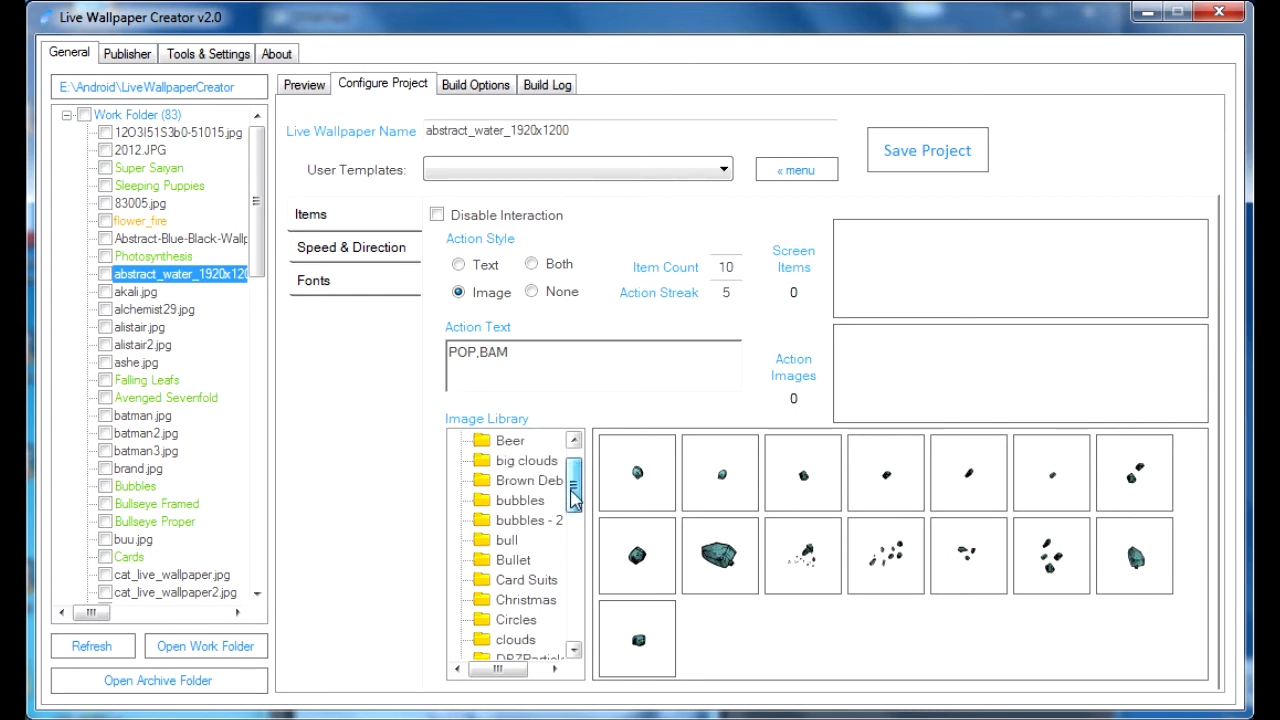
{"action": "scroll", "scroll_direction": "up", "scroll_amount": 3}
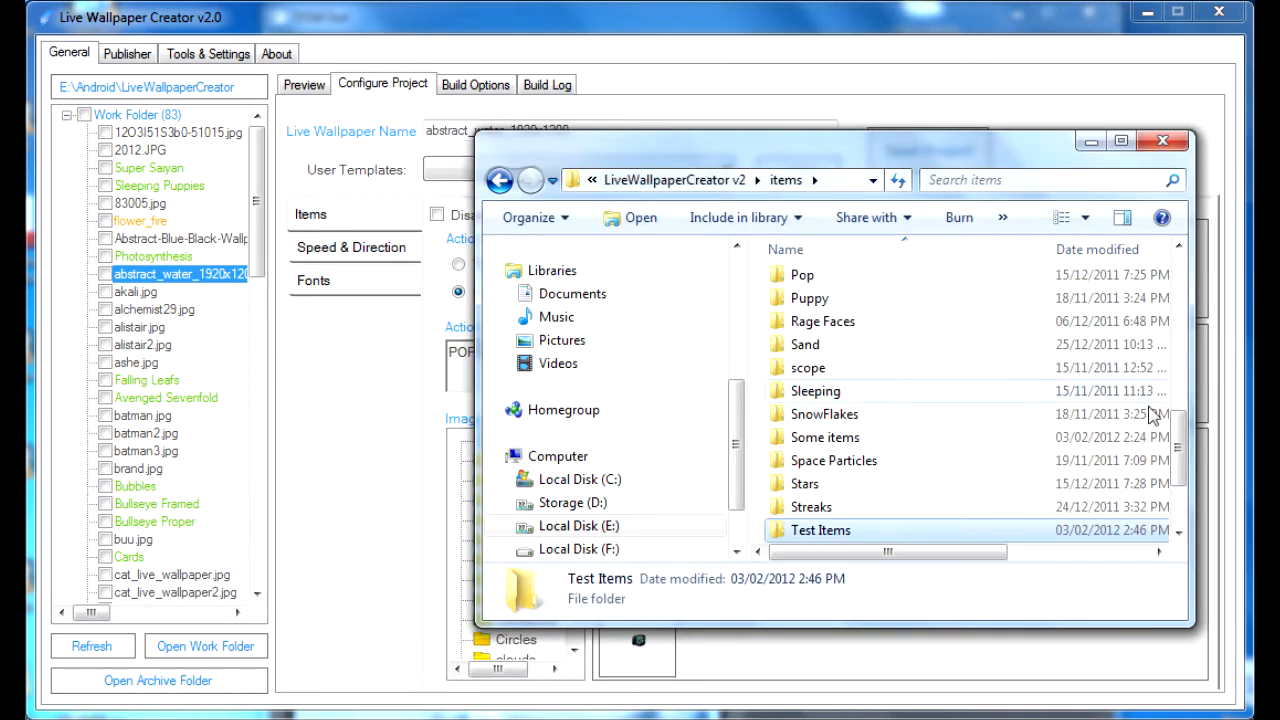
{"action": "scroll", "scroll_direction": "up", "scroll_amount": 3}
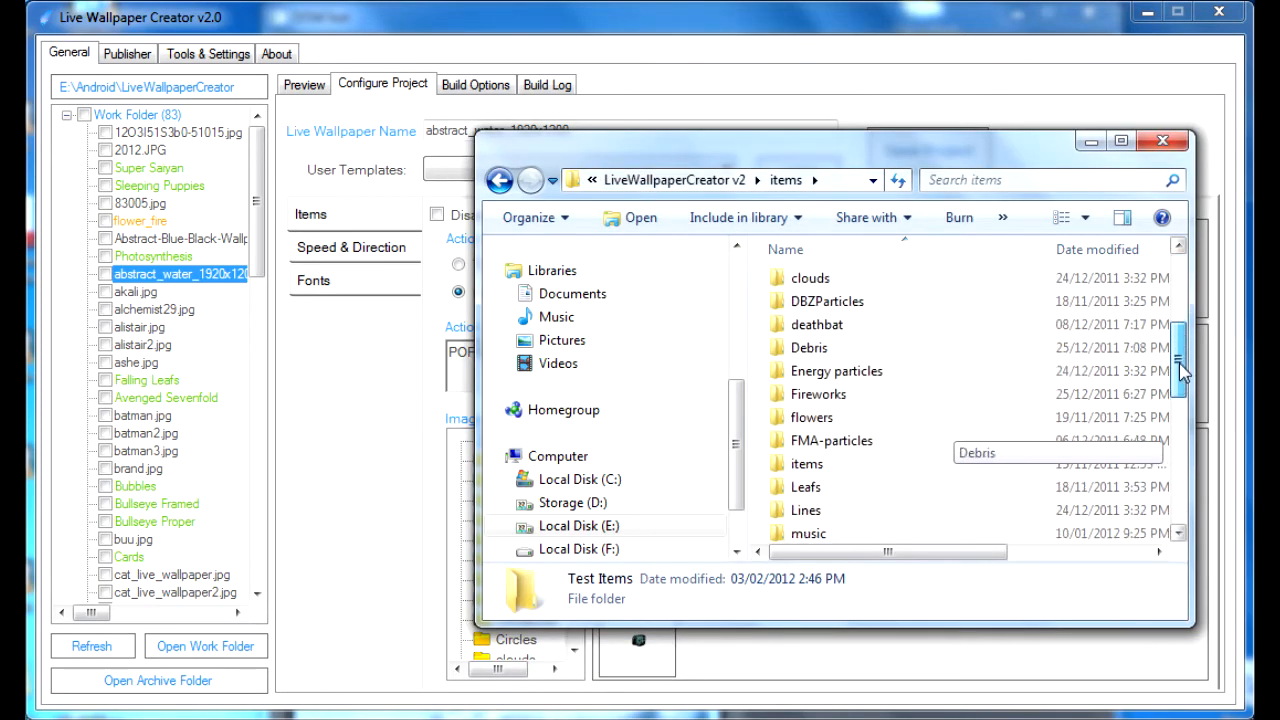
{"action": "left_click", "coordinate": [1162, 140]}
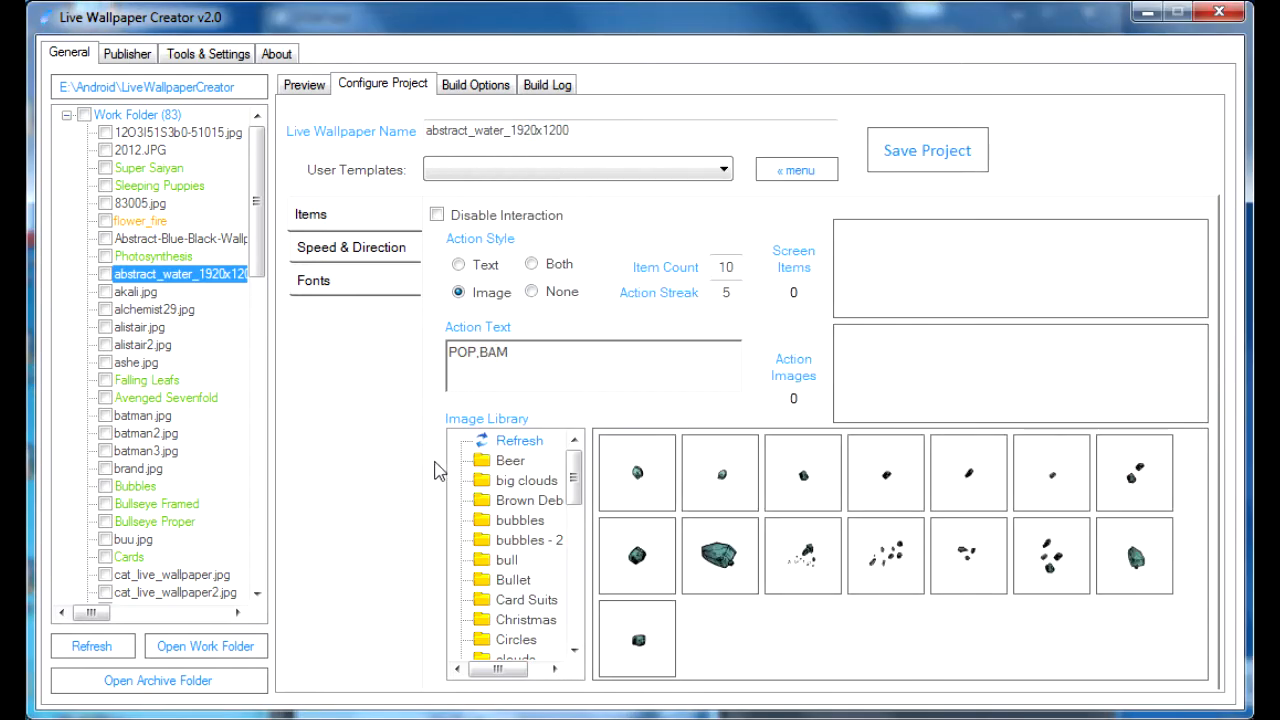
Select the Brown Debris folder in the image library, after previewing big clouds.
{"action": "scroll", "scroll_direction": "down", "scroll_amount": 3}
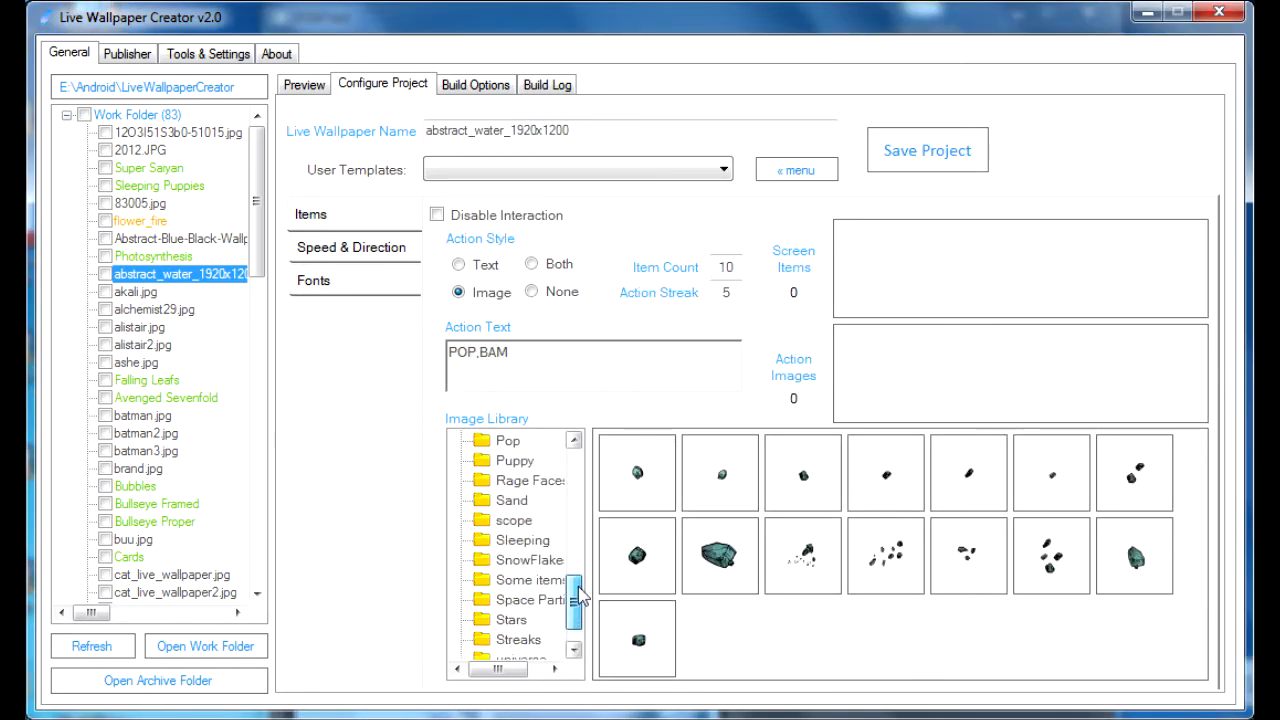
{"action": "scroll", "scroll_direction": "up", "scroll_amount": 3}
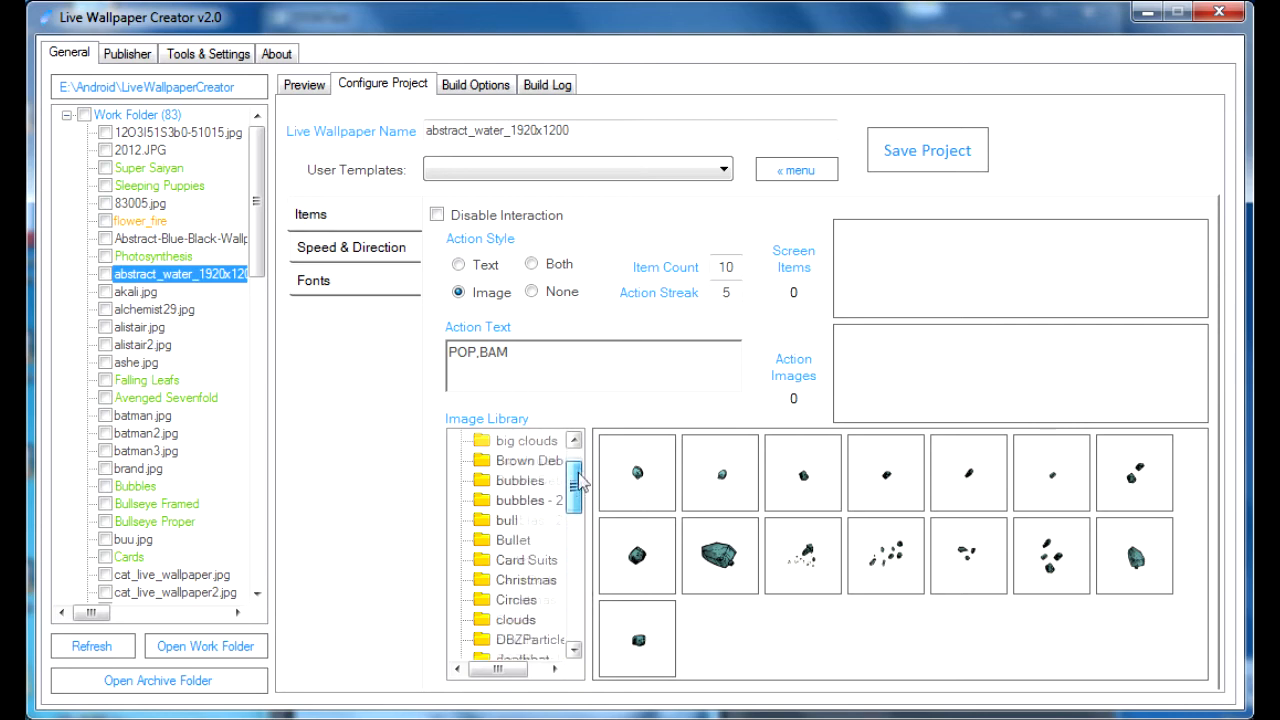
{"action": "scroll", "scroll_direction": "up", "scroll_amount": 3}
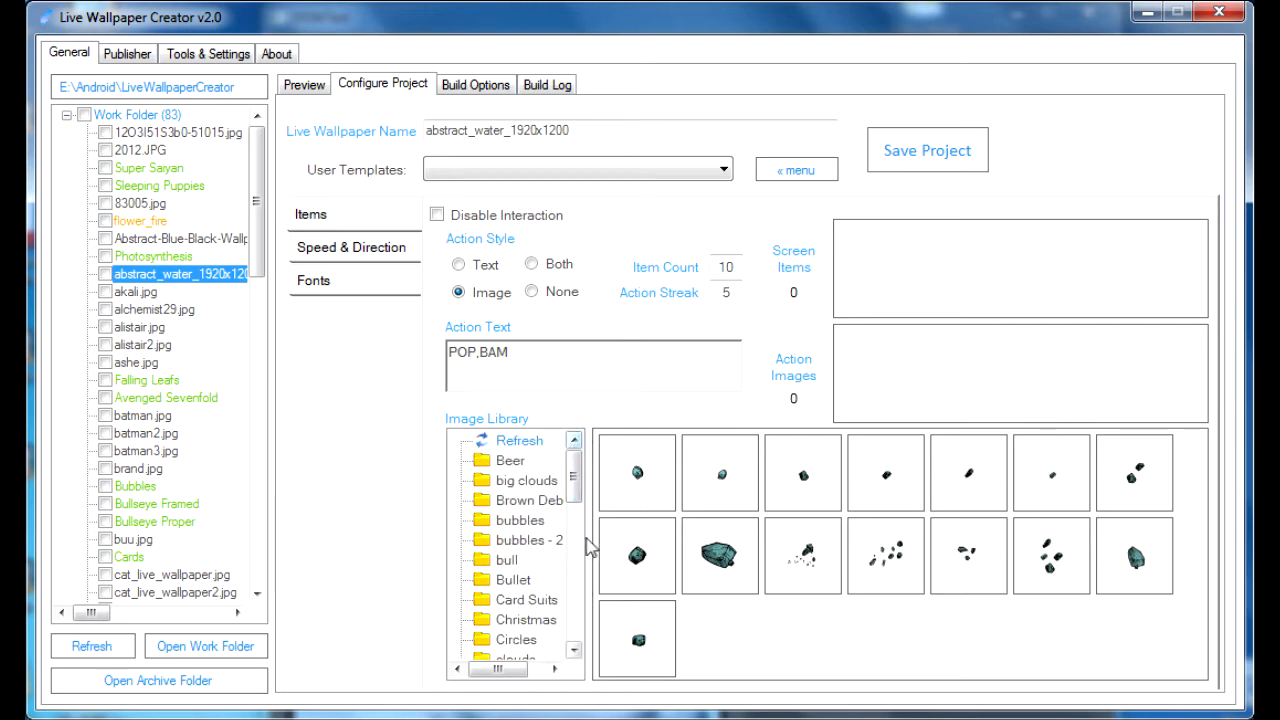
{"action": "left_click", "coordinate": [524, 480]}
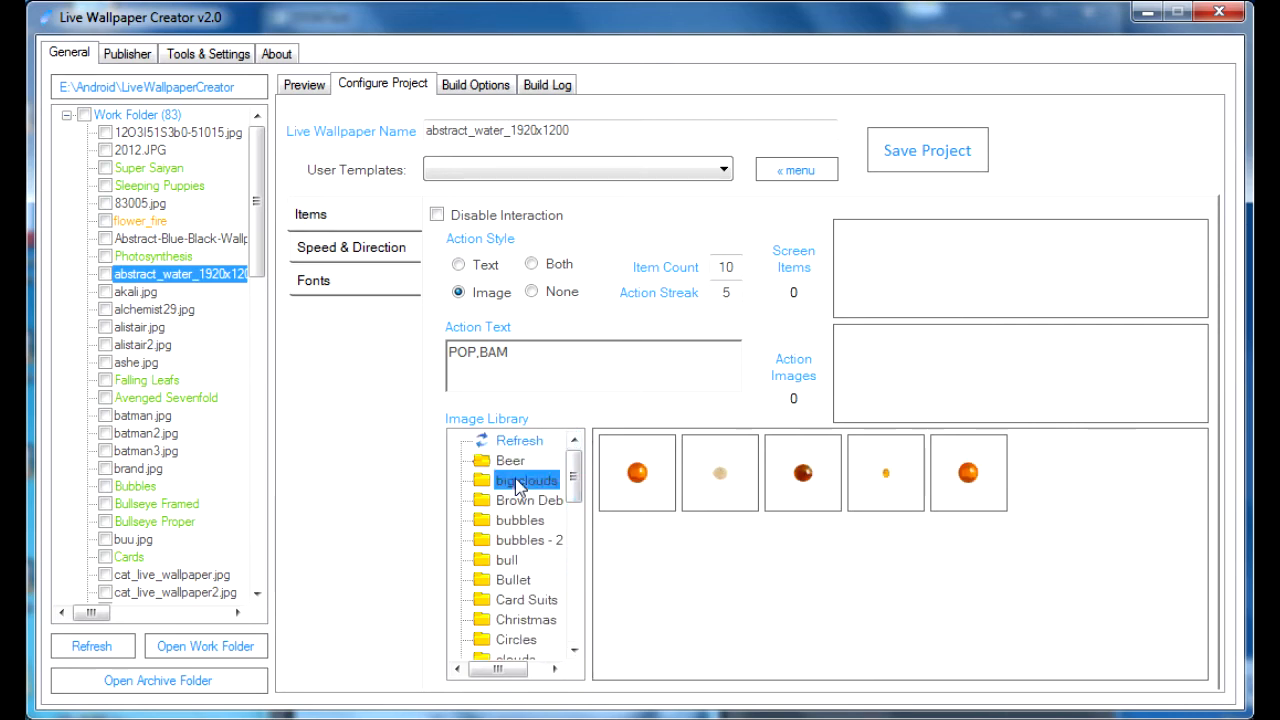
{"action": "left_click", "coordinate": [530, 500]}
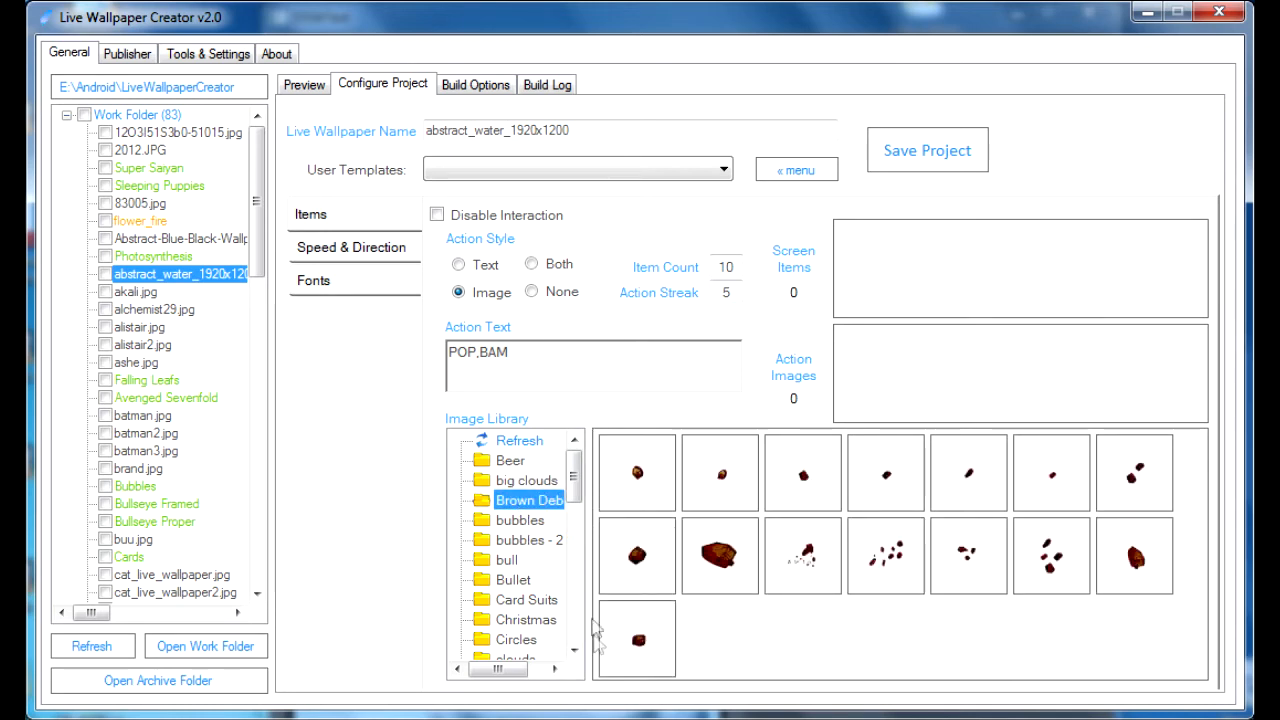
{"action": "mouse_move", "coordinate": [584, 364]}
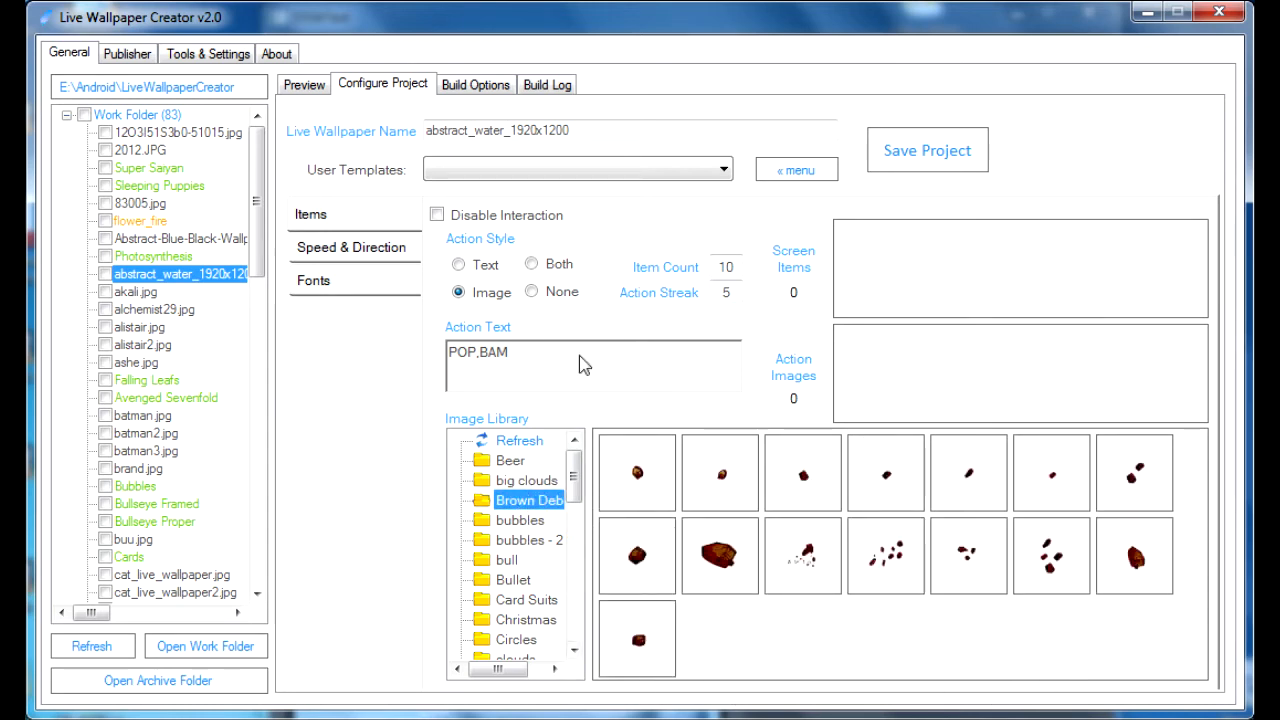
{"action": "mouse_move", "coordinate": [650, 412]}
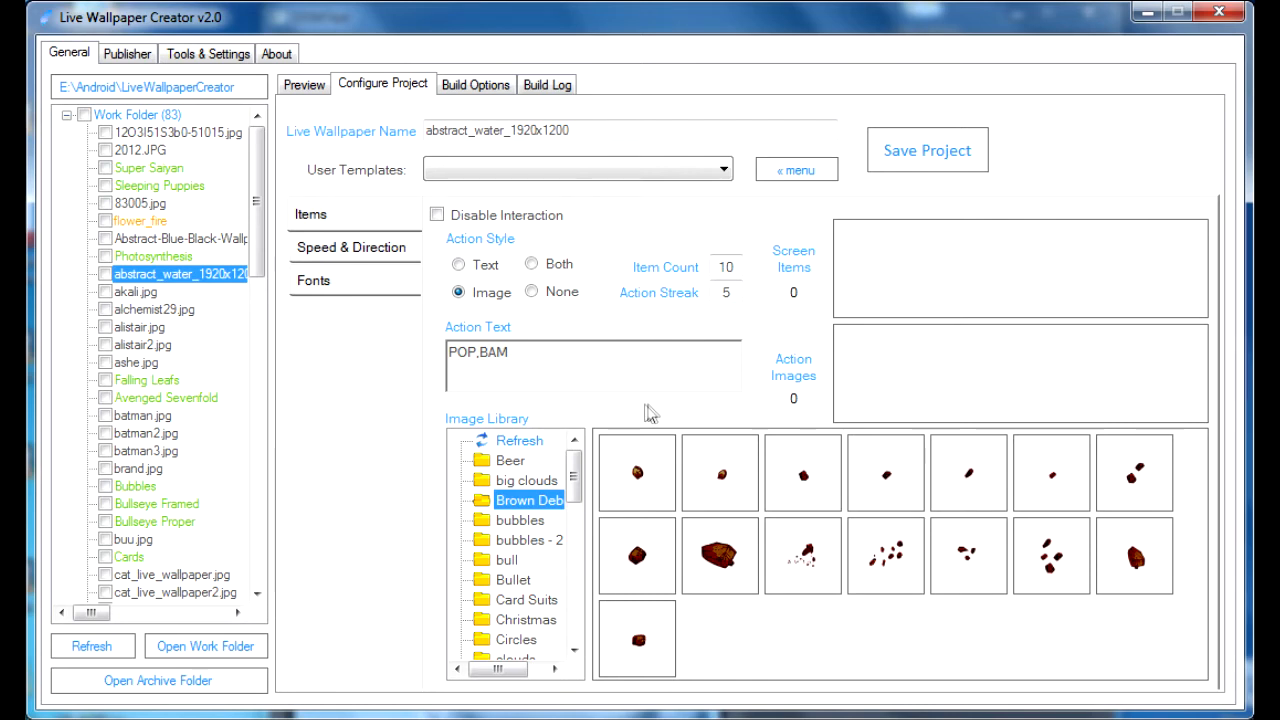
{"action": "mouse_move", "coordinate": [764, 240]}
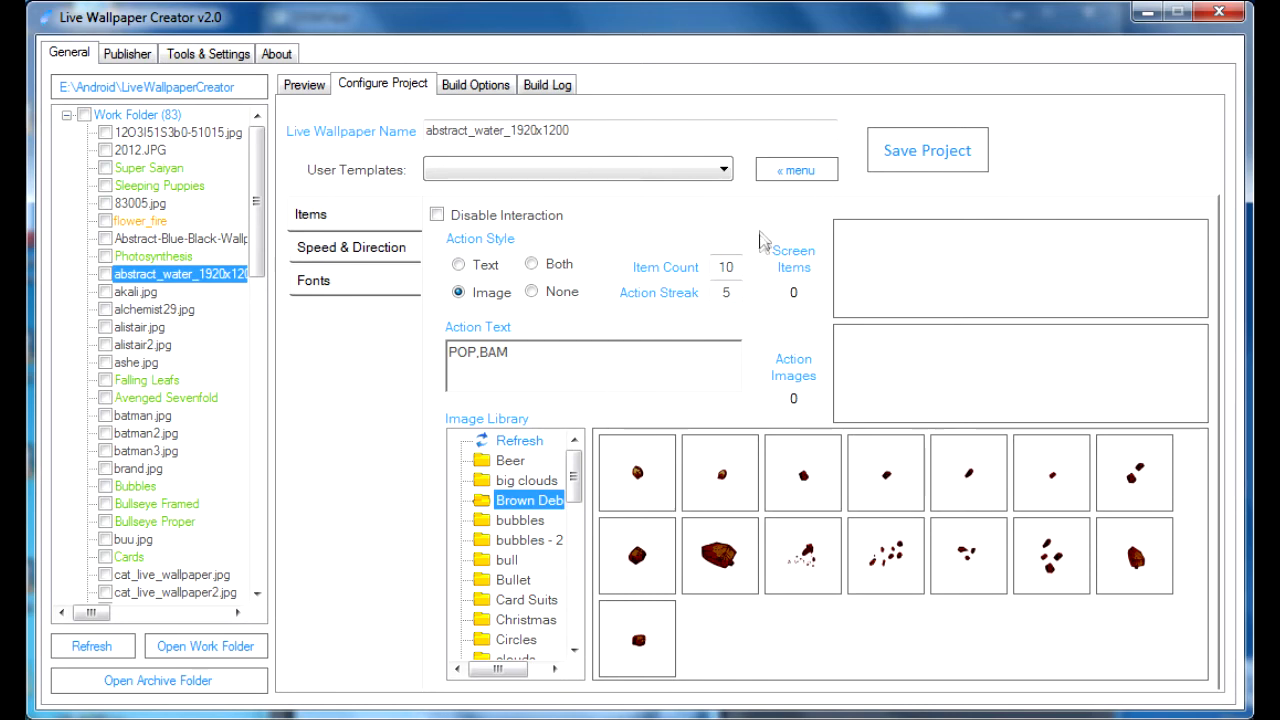
{"action": "mouse_move", "coordinate": [816, 364]}
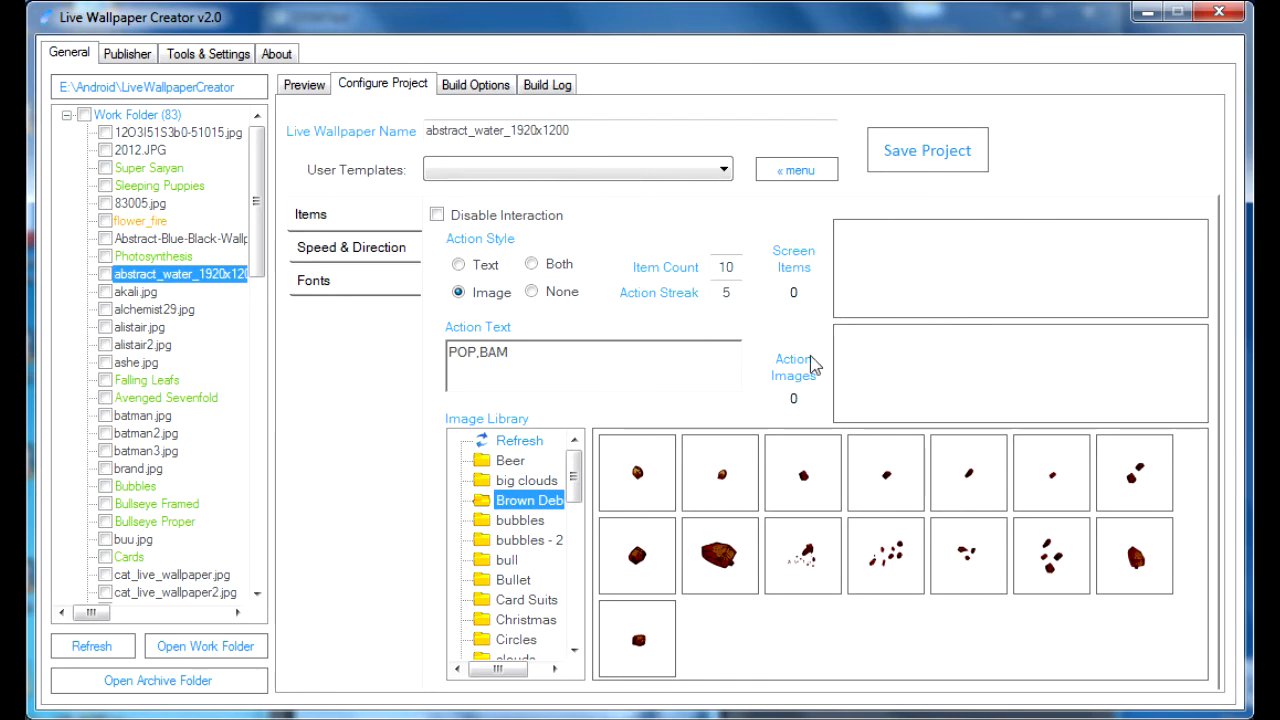
{"action": "mouse_move", "coordinate": [708, 486]}
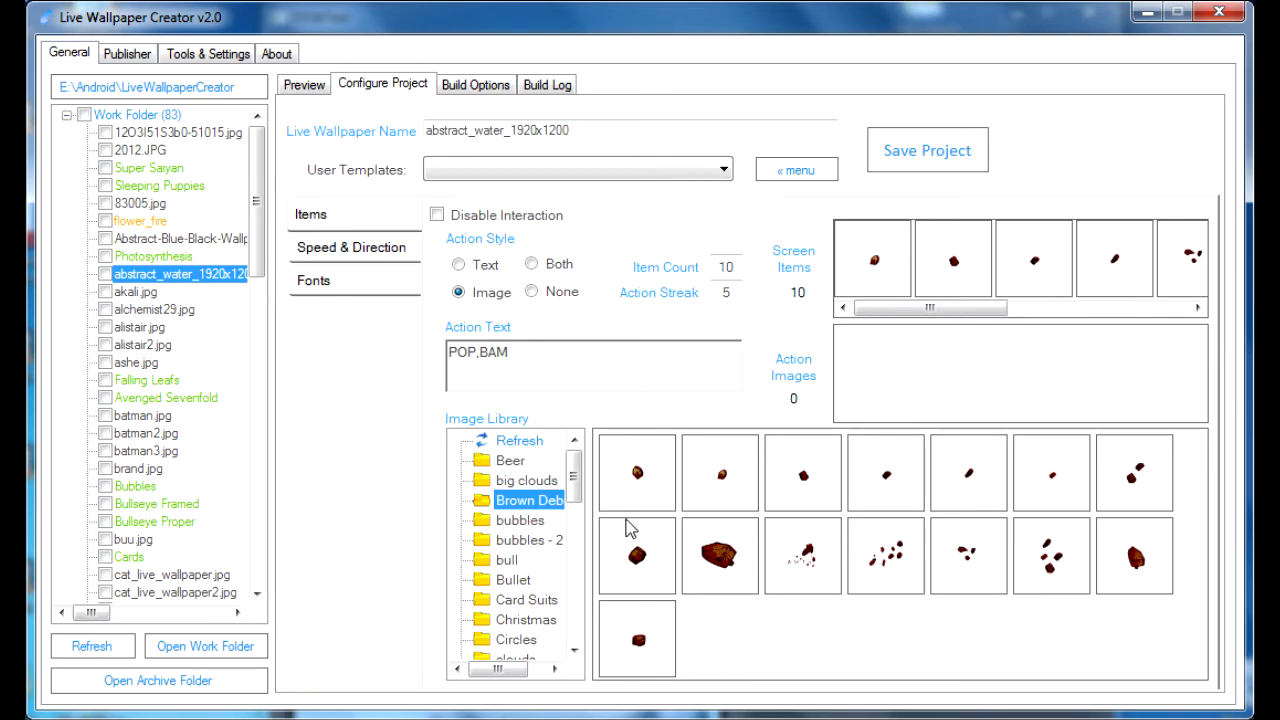
{"action": "mouse_move", "coordinate": [970, 388]}
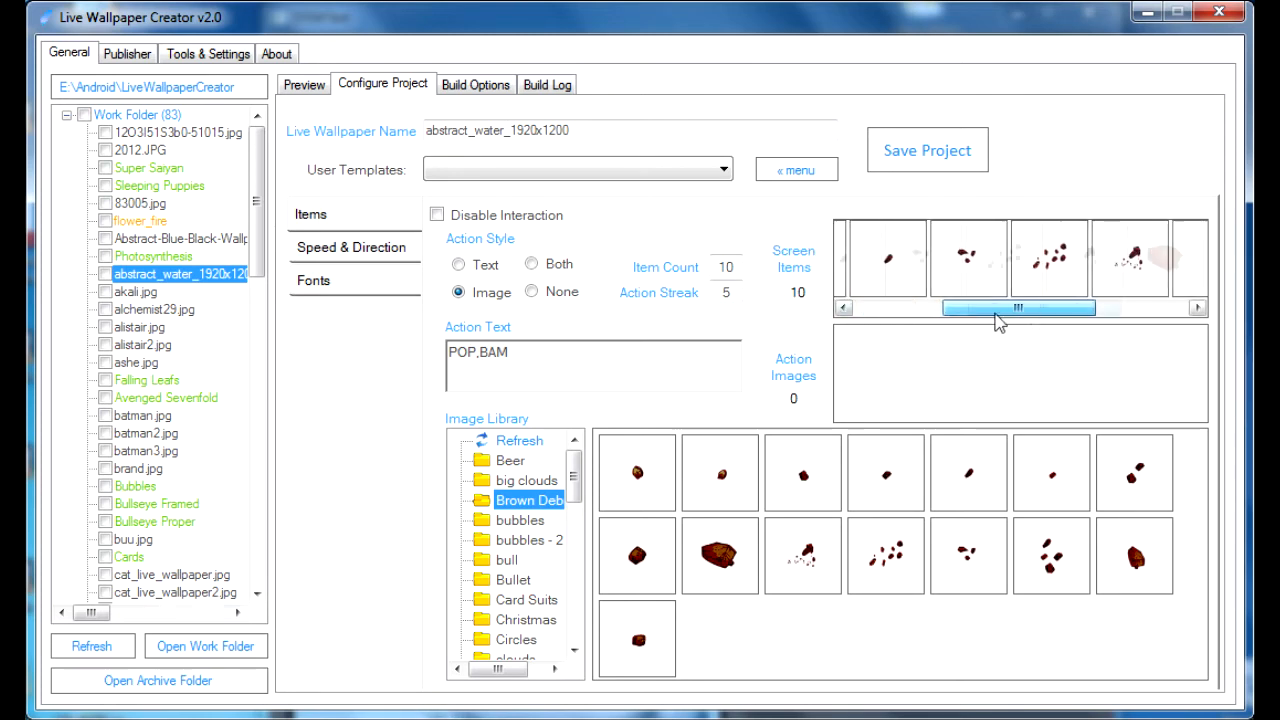
Move brown debris images into the Screen Items list, trimmed to seven items.
{"action": "left_click_drag", "start_coordinate": [1018, 308], "coordinate": [1112, 308]}
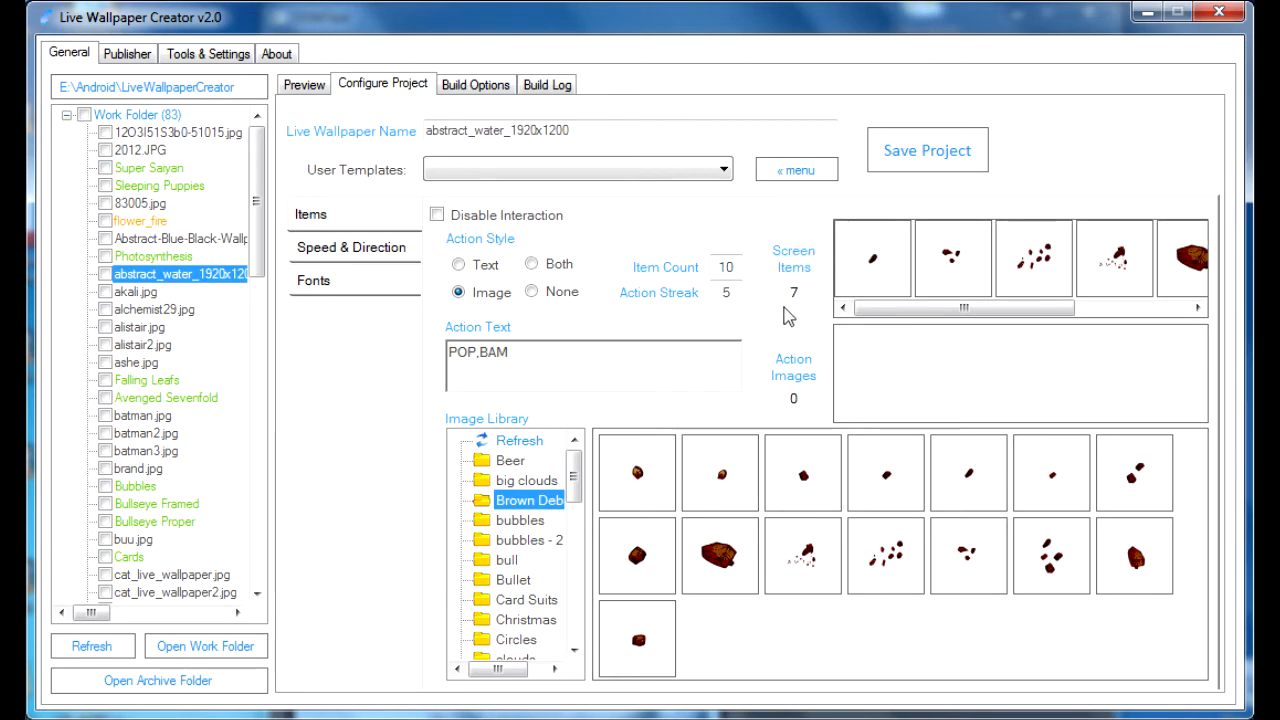
{"action": "left_click", "coordinate": [724, 268]}
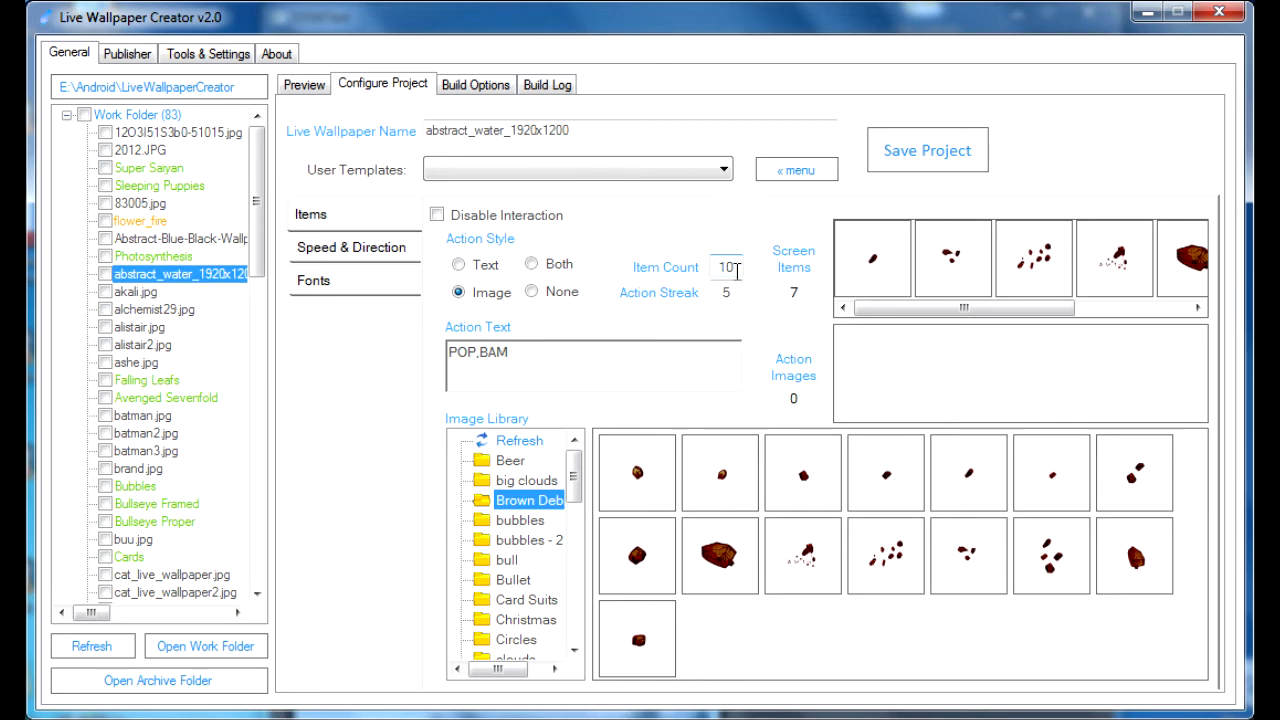
Replace the Item Count value of 10 with 100.
{"action": "triple_click", "coordinate": [724, 268]}
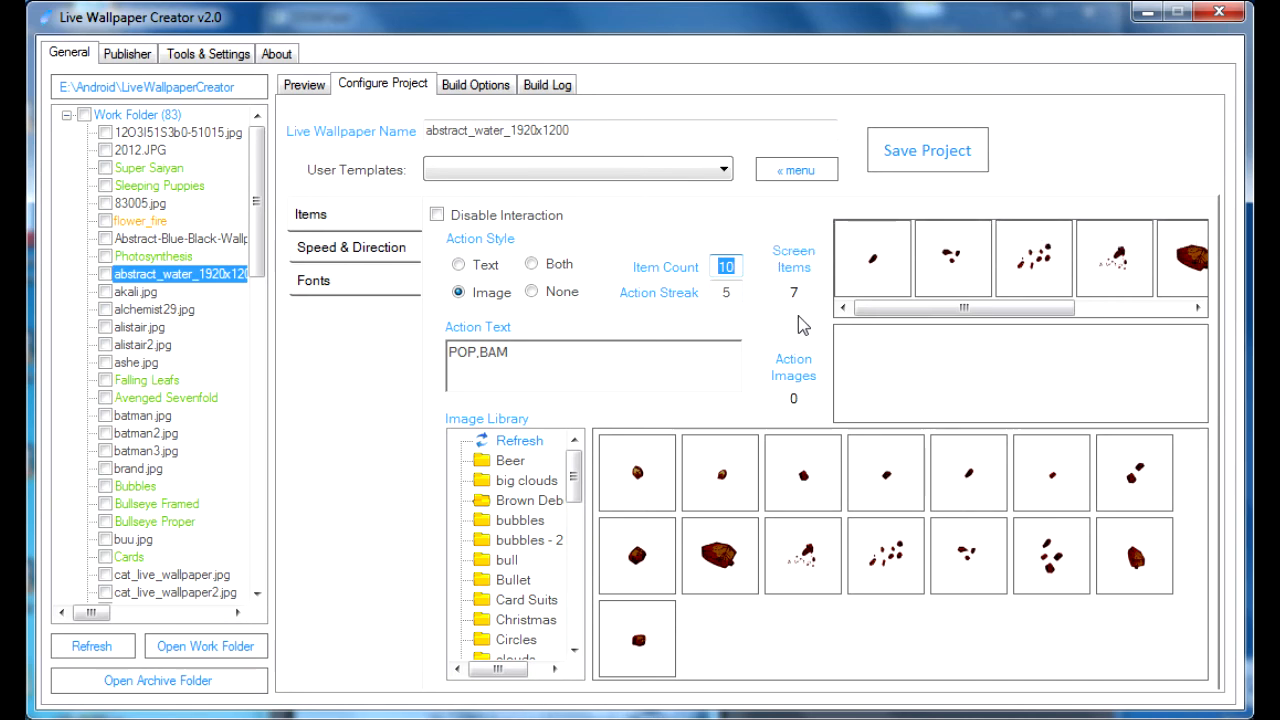
{"action": "mouse_move", "coordinate": [792, 258]}
{"action": "type", "text": "5"}
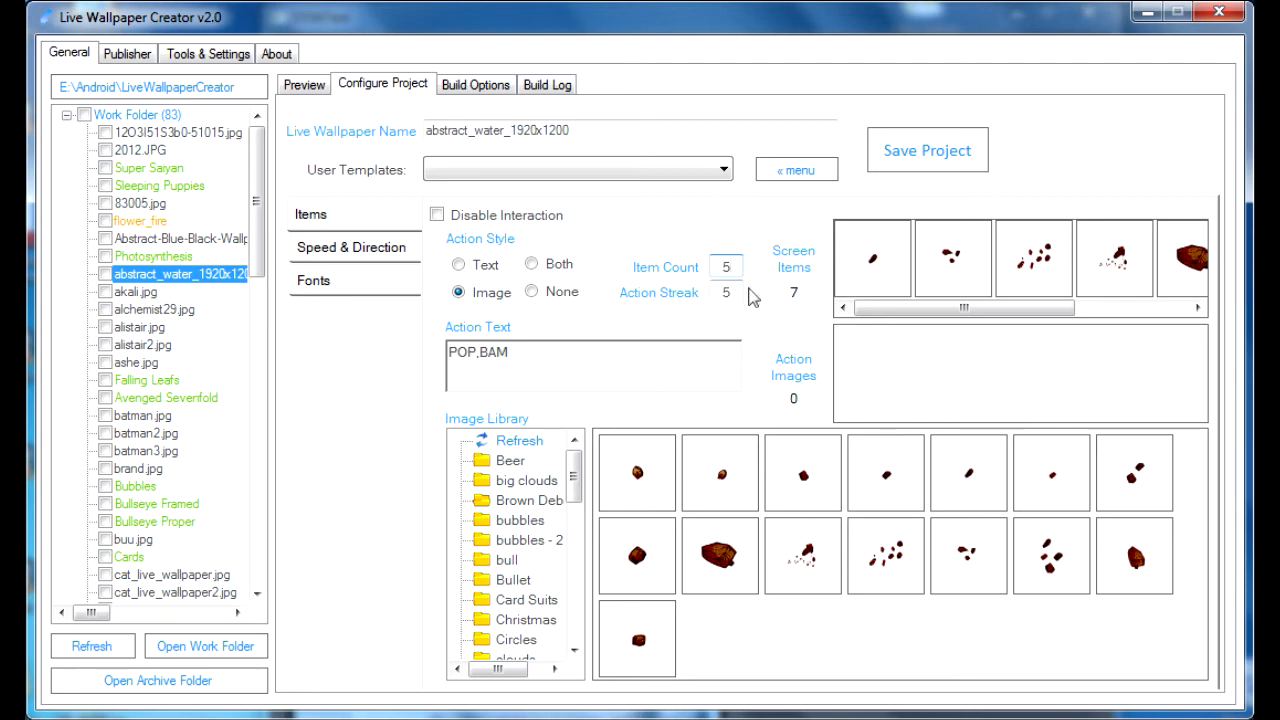
{"action": "left_click", "coordinate": [724, 268]}
{"action": "type", "text": "100"}
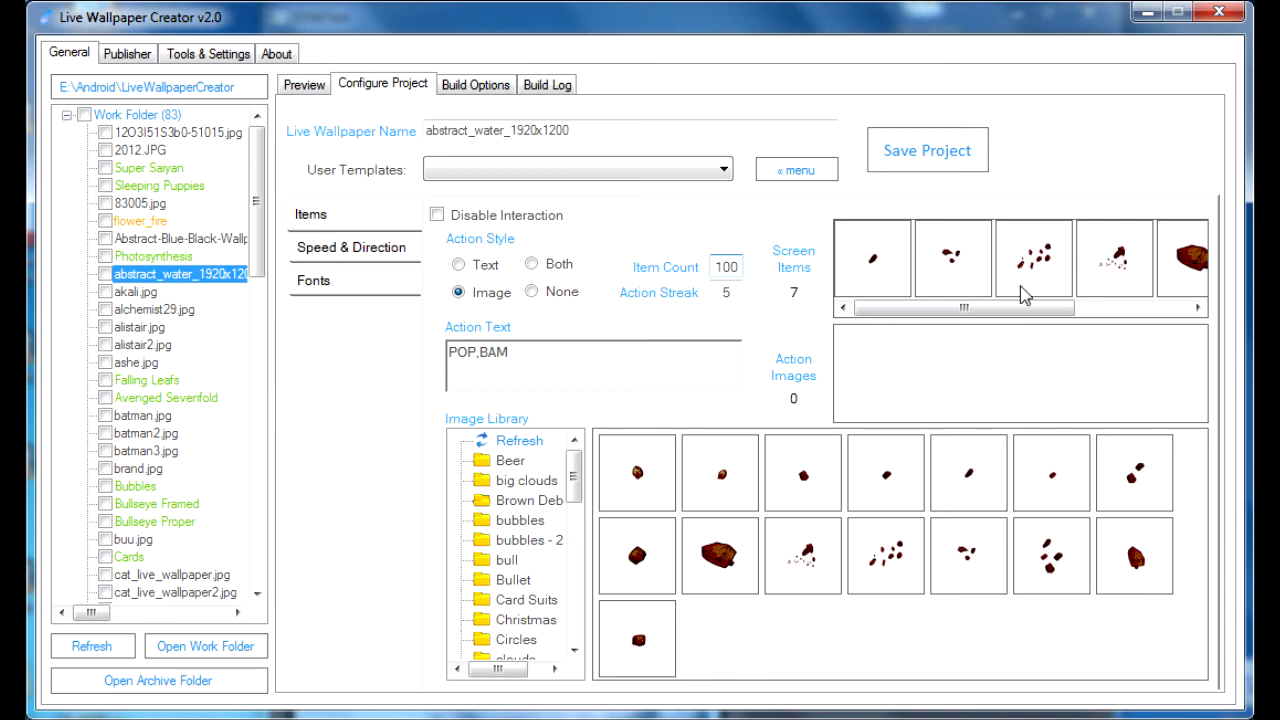
{"action": "mouse_move", "coordinate": [1016, 300]}
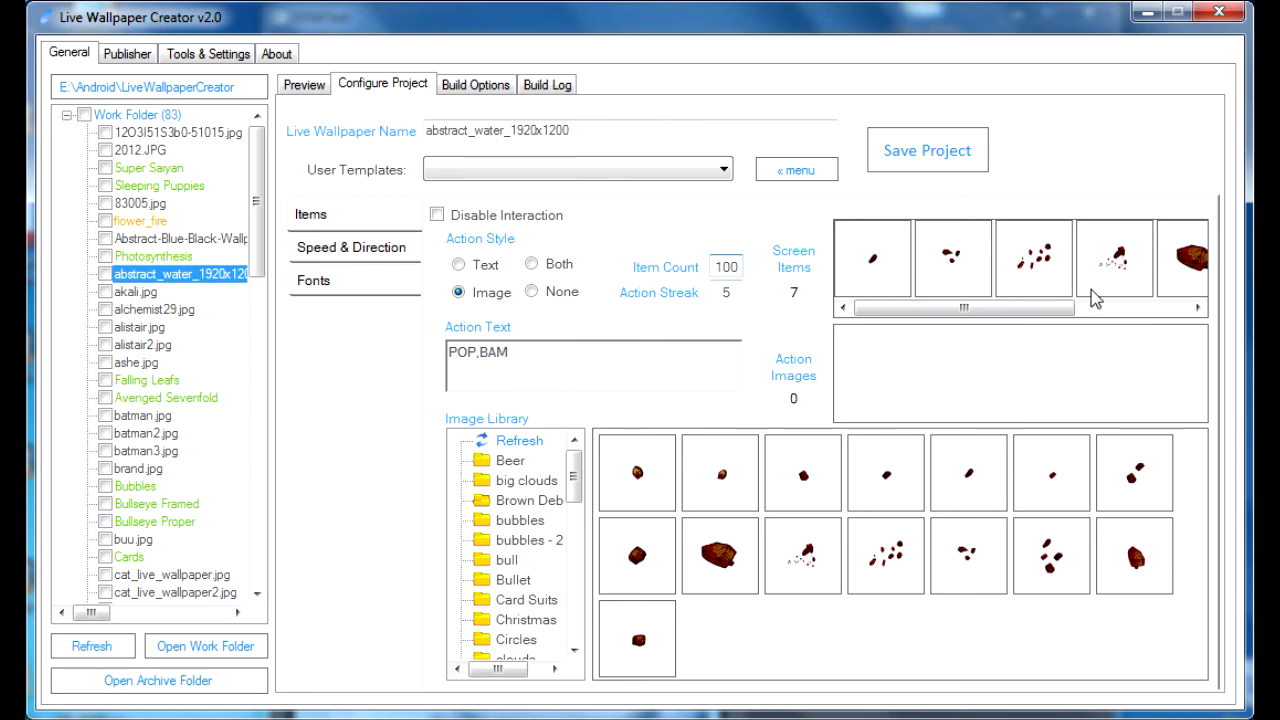
{"action": "mouse_move", "coordinate": [1098, 290]}
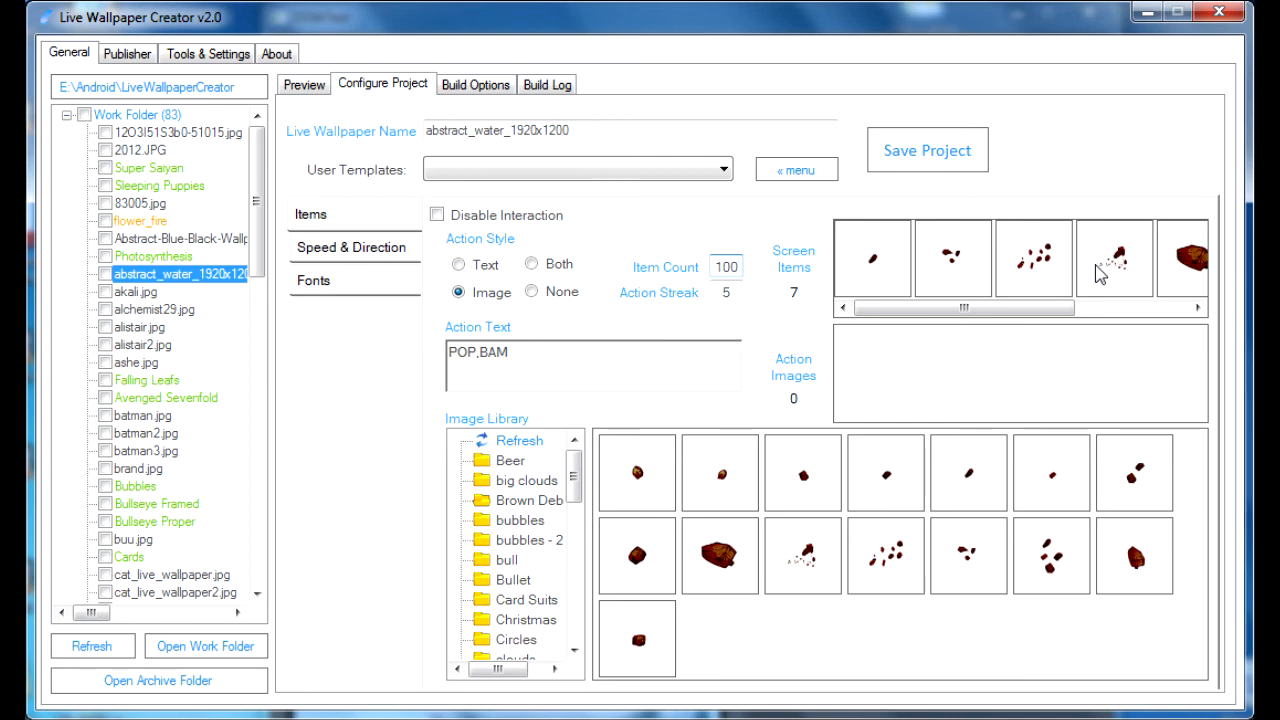
{"action": "left_click", "coordinate": [724, 268]}
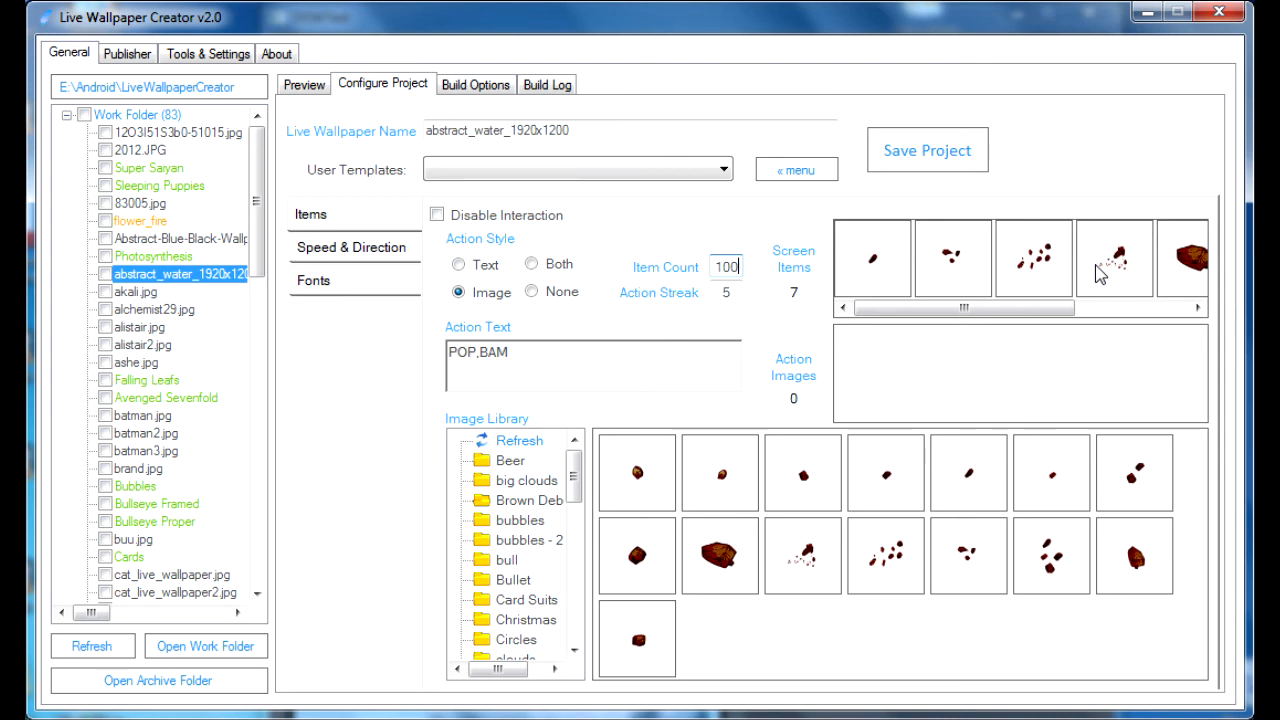
{"action": "left_click", "coordinate": [1196, 308]}
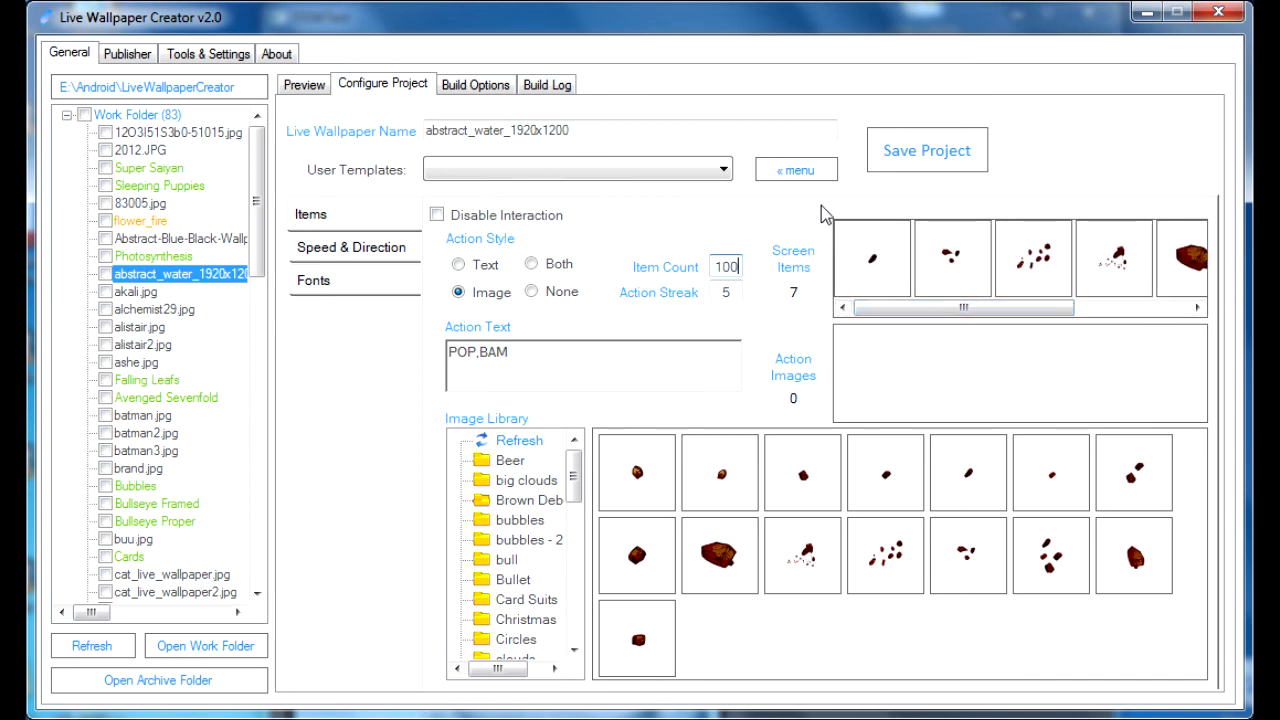
{"action": "mouse_move", "coordinate": [836, 330]}
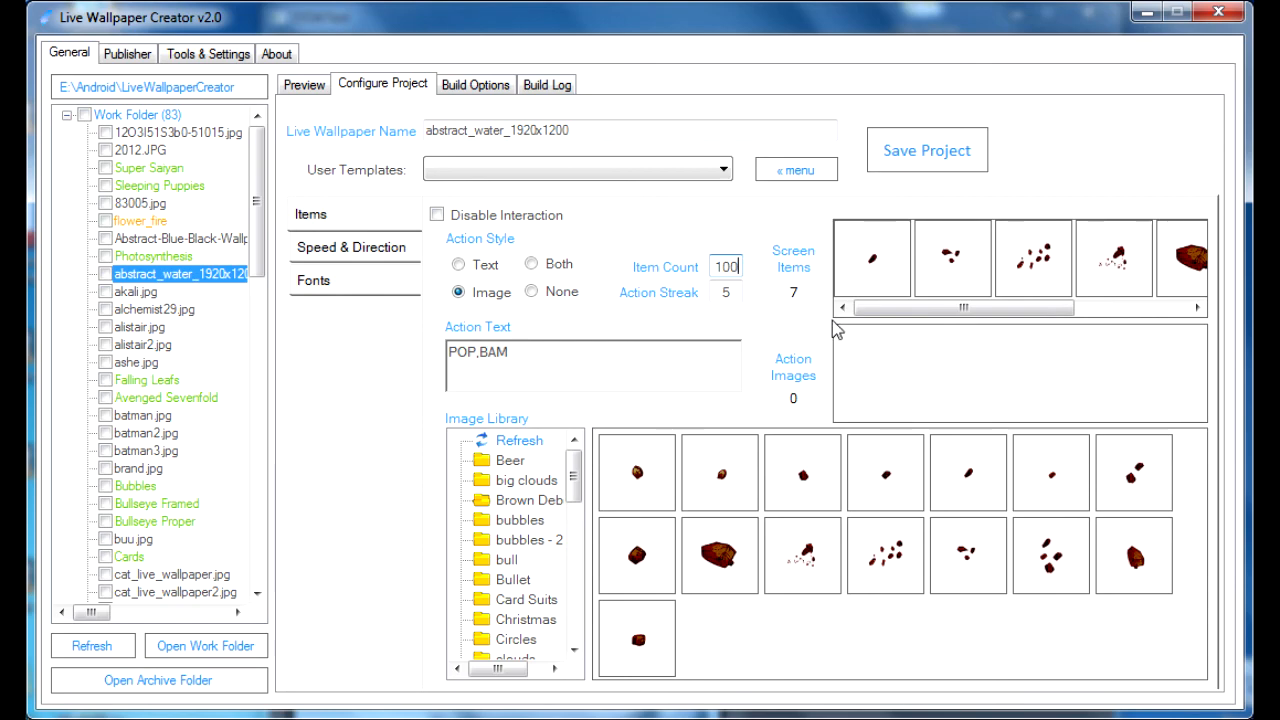